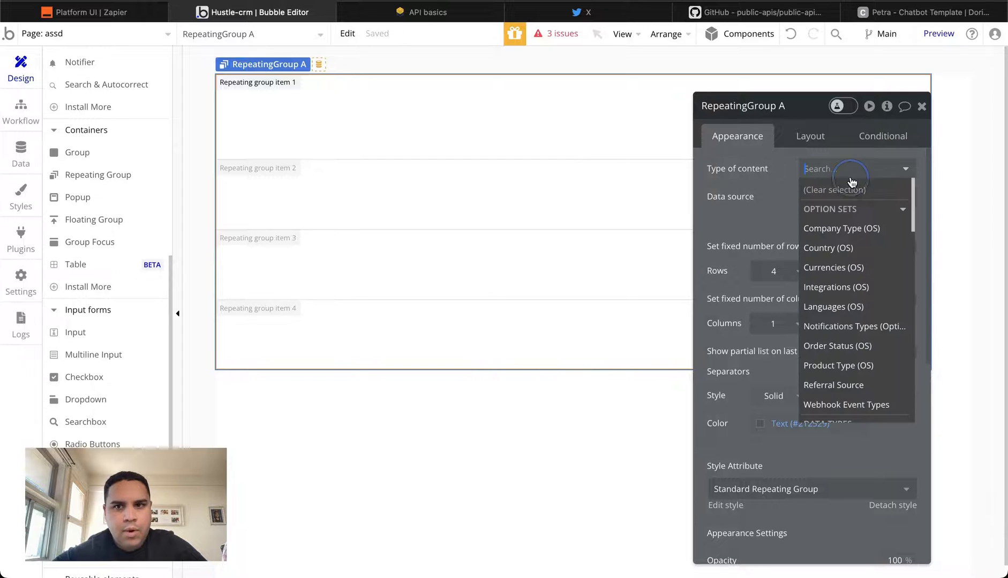
# Step: Set the repeating group's content type to User, with a 'Do a search for' Users data source
pyautogui.write('user')
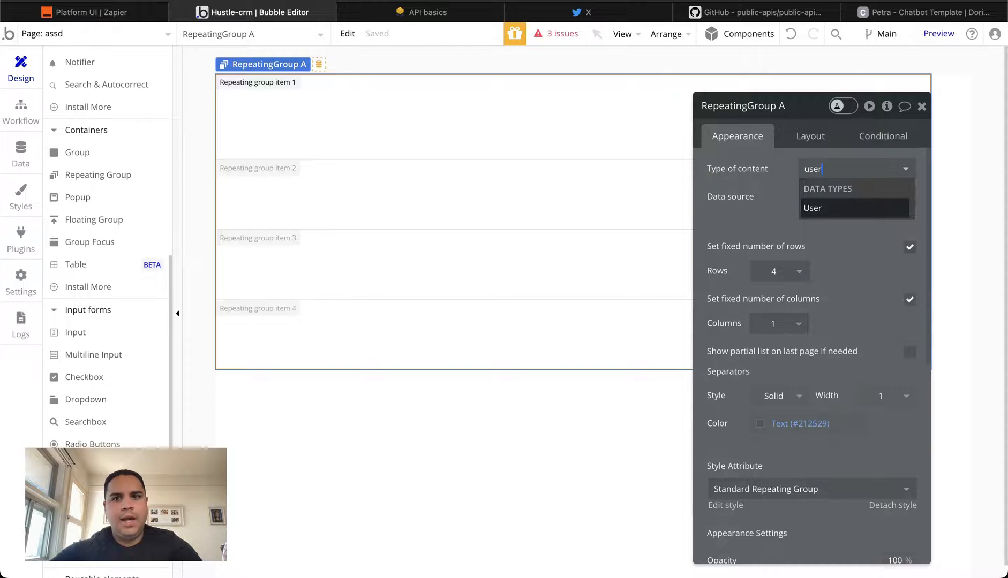
pyautogui.click(813, 207)
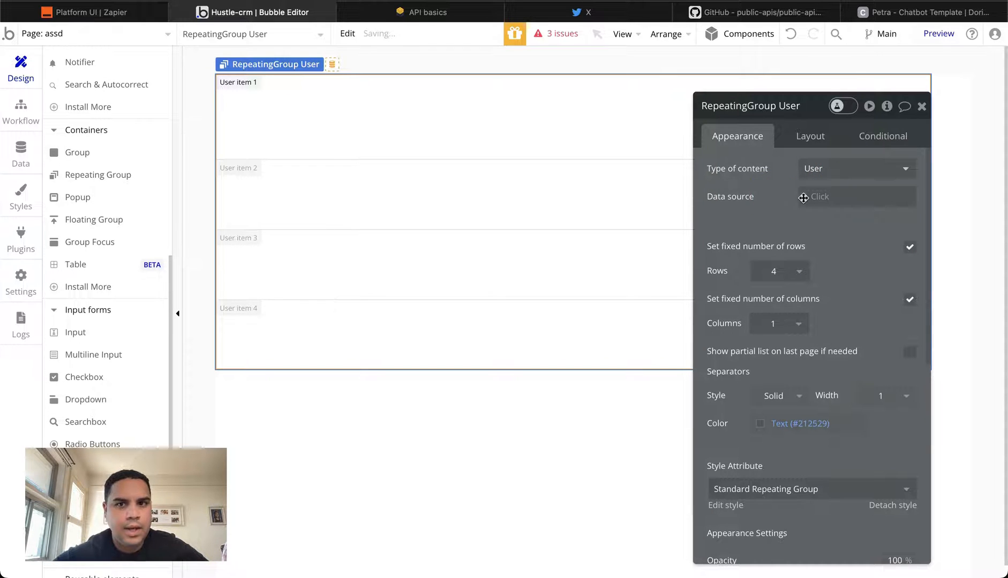
pyautogui.click(854, 197)
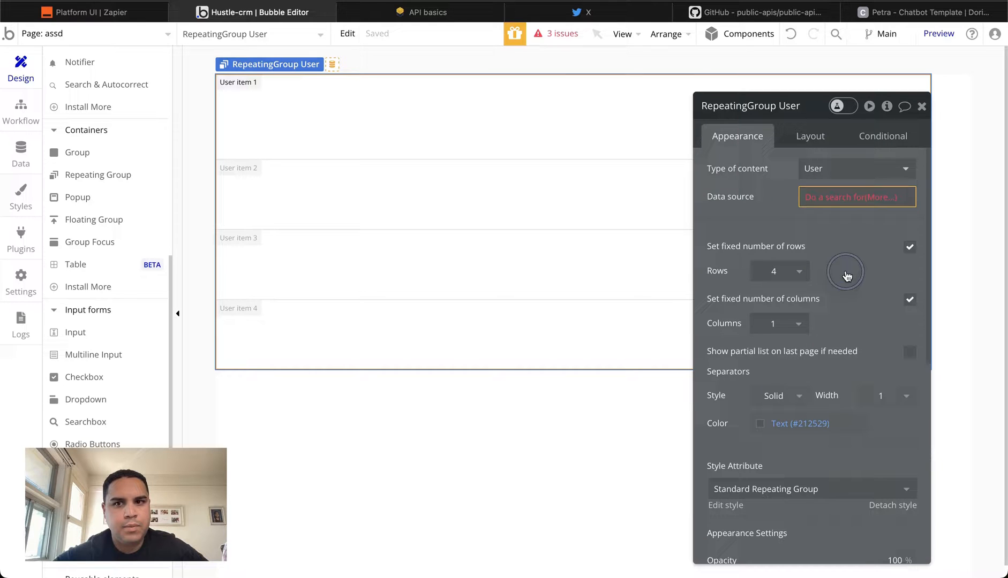
pyautogui.click(853, 196)
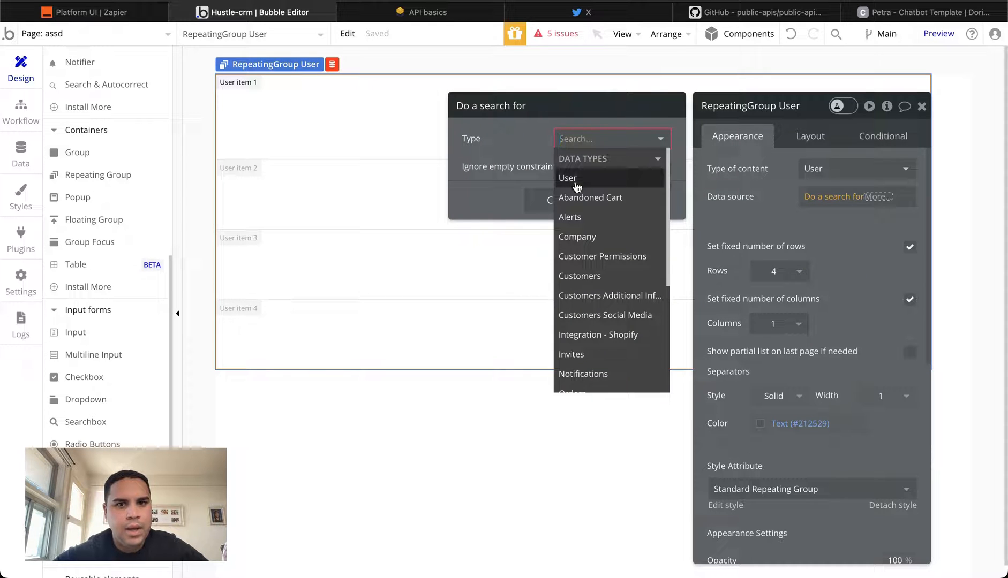
pyautogui.click(568, 178)
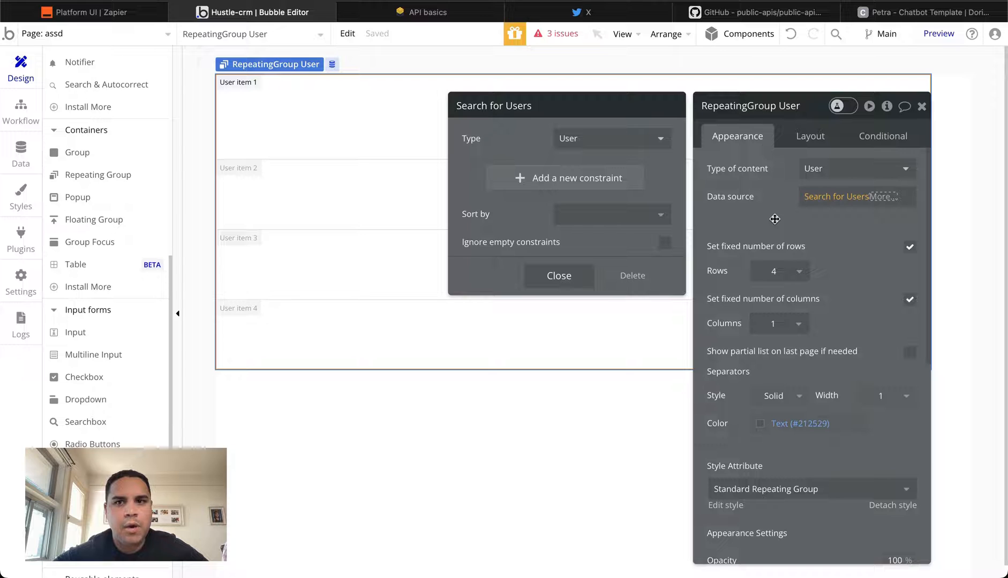
pyautogui.click(558, 276)
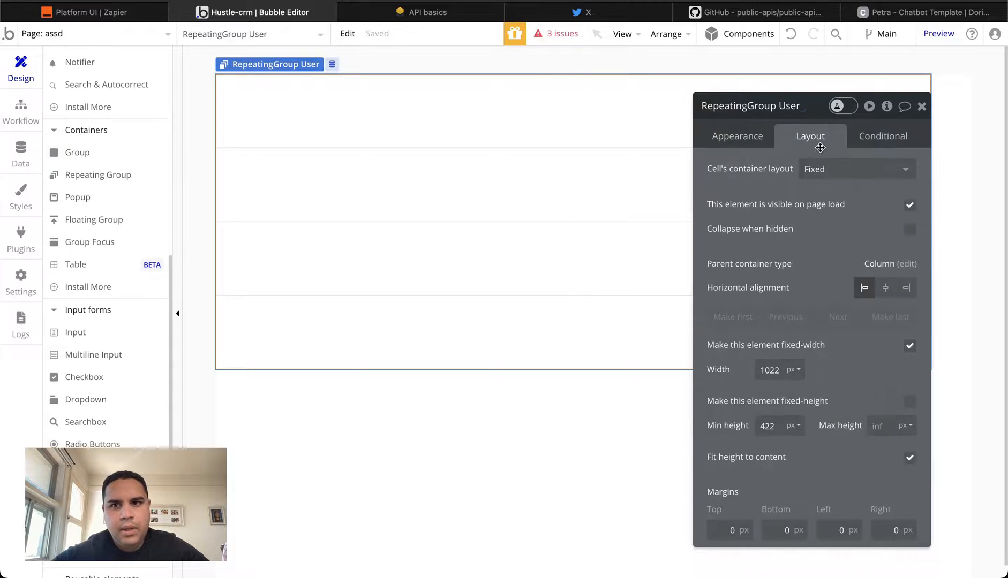
# Step: Give the first cell's group a Row layout with gap spacing and User content type
pyautogui.click(854, 168)
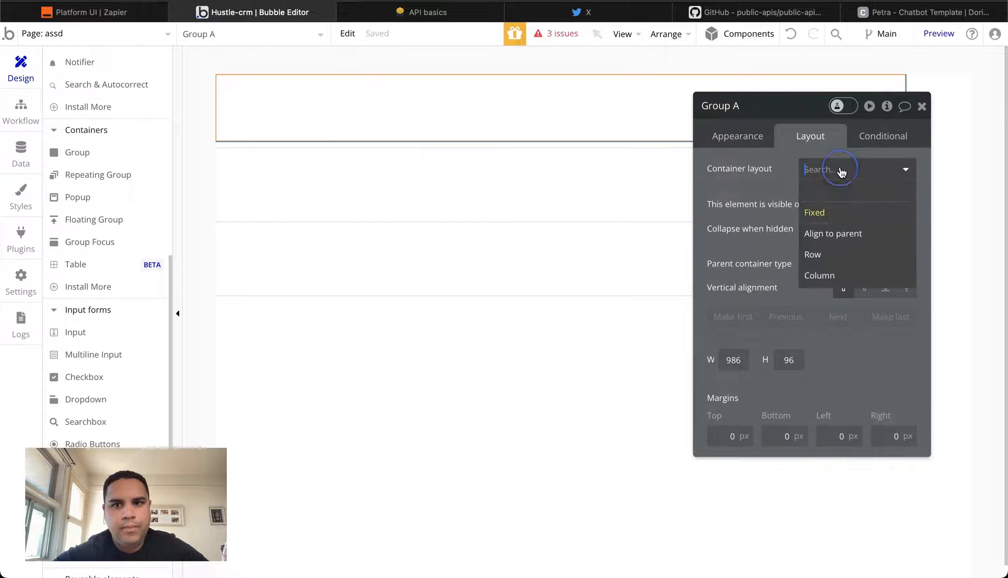
pyautogui.click(813, 255)
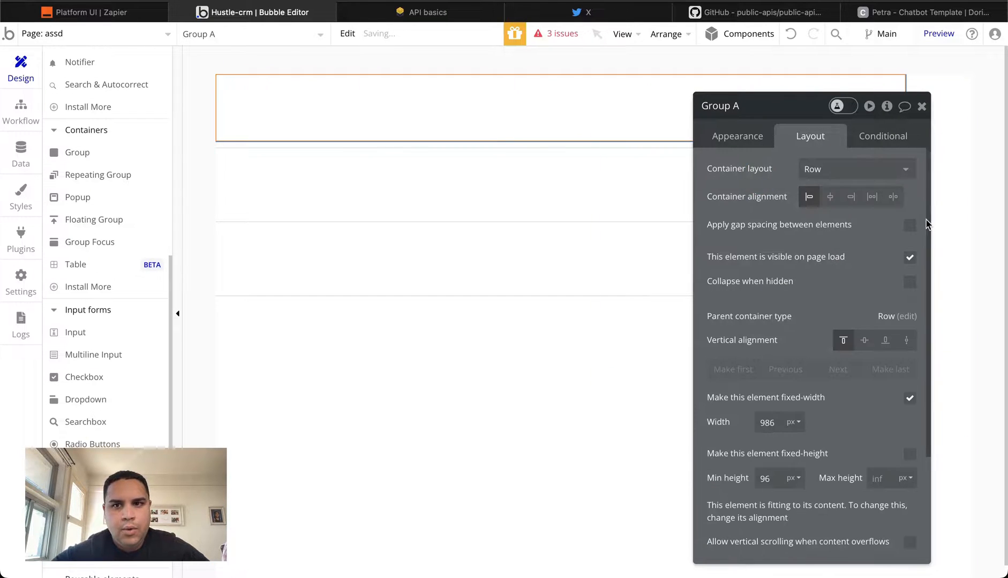
pyautogui.click(909, 225)
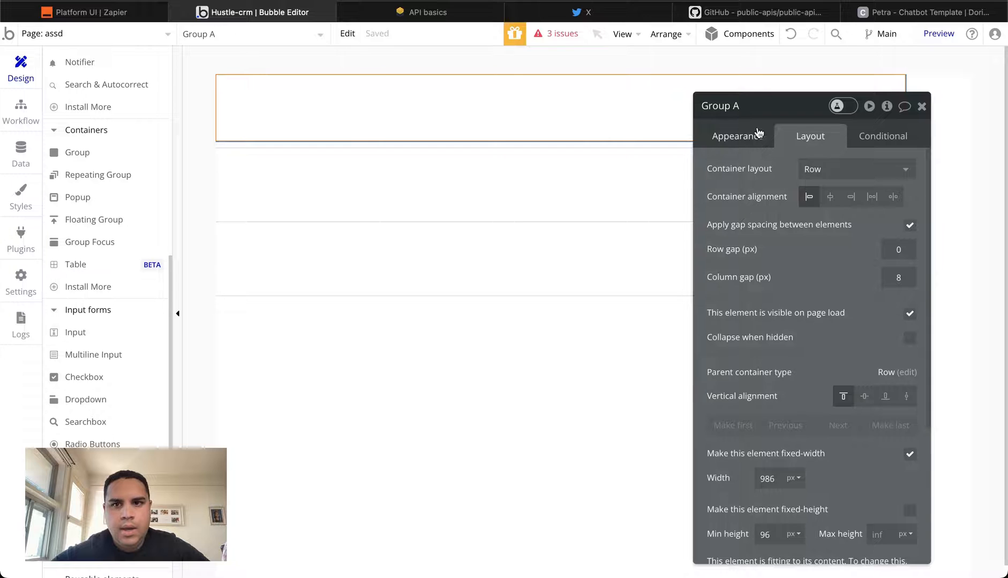
pyautogui.click(736, 136)
pyautogui.write('user')
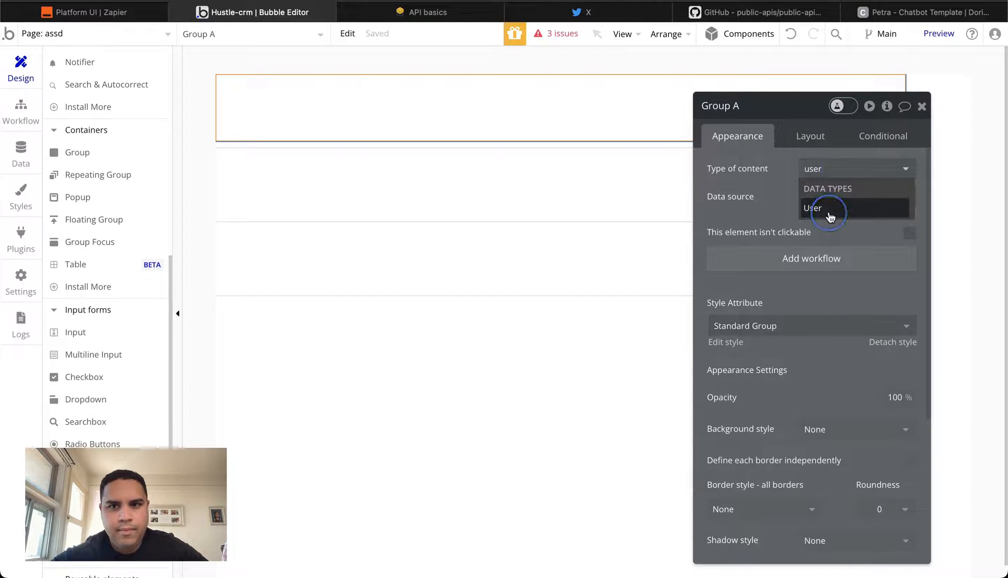
pyautogui.click(812, 208)
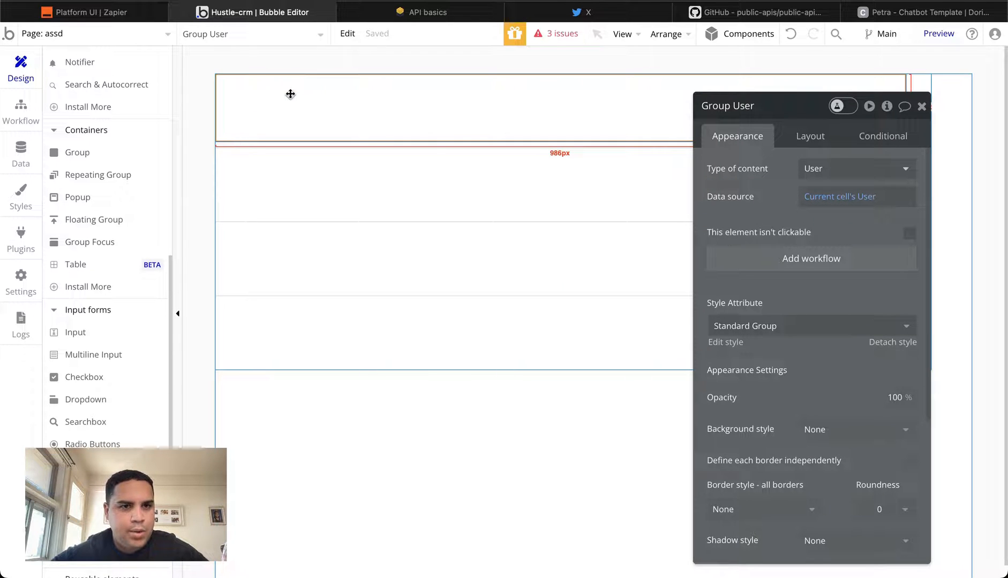
pyautogui.moveTo(389, 92)
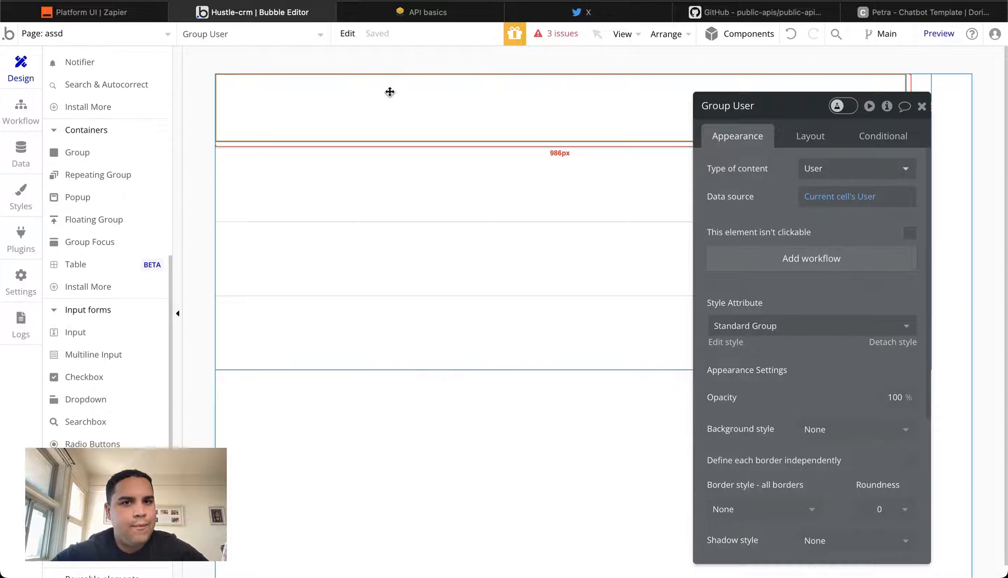
pyautogui.moveTo(488, 88)
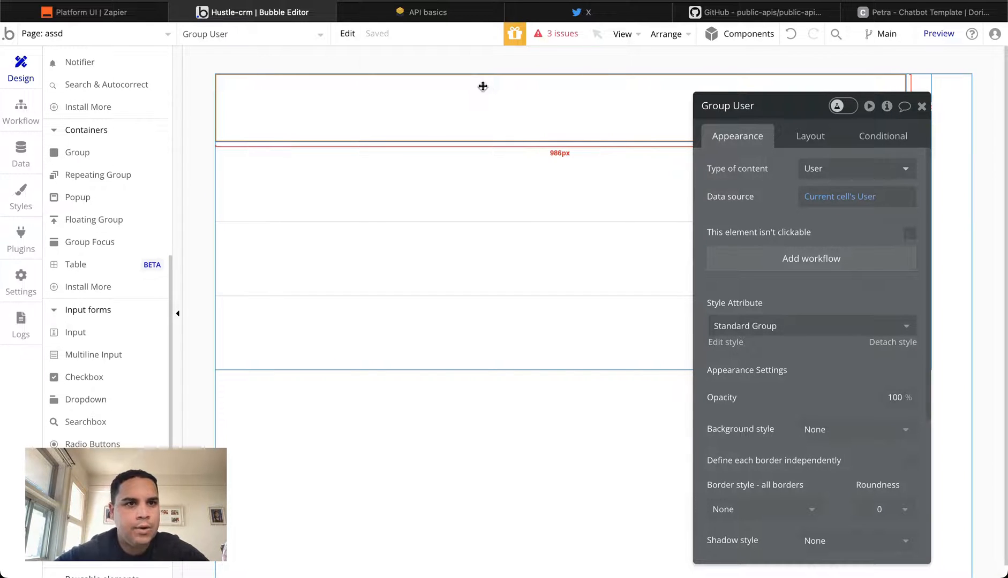
# Step: View App data for All Users, showing the two Hustling Labs entries
pyautogui.click(20, 152)
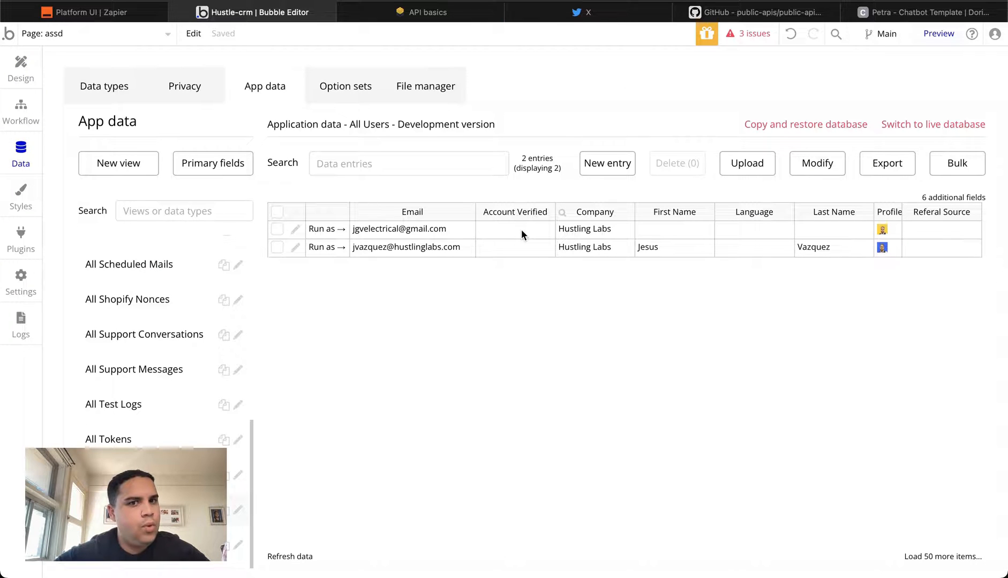
pyautogui.moveTo(412, 255)
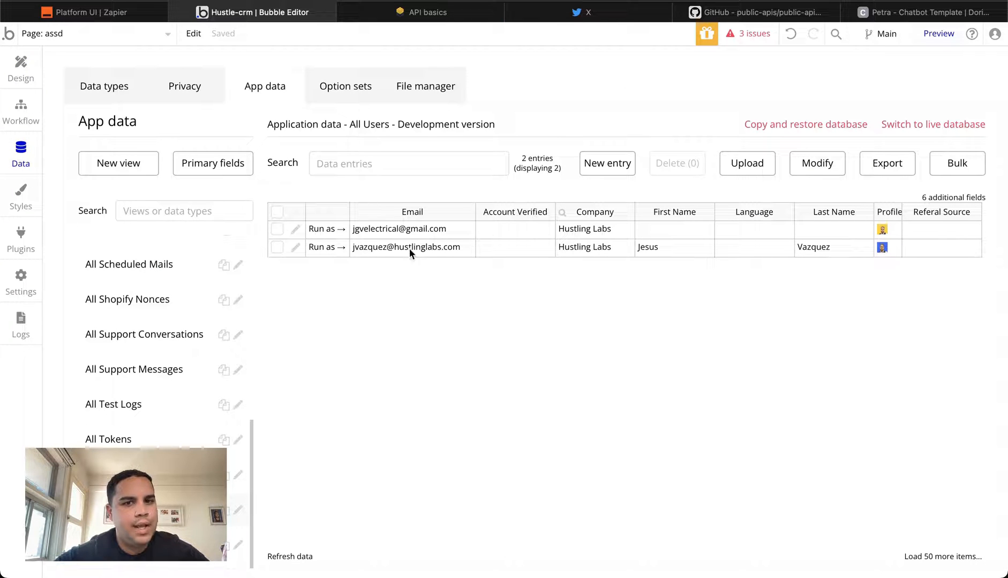
pyautogui.moveTo(419, 232)
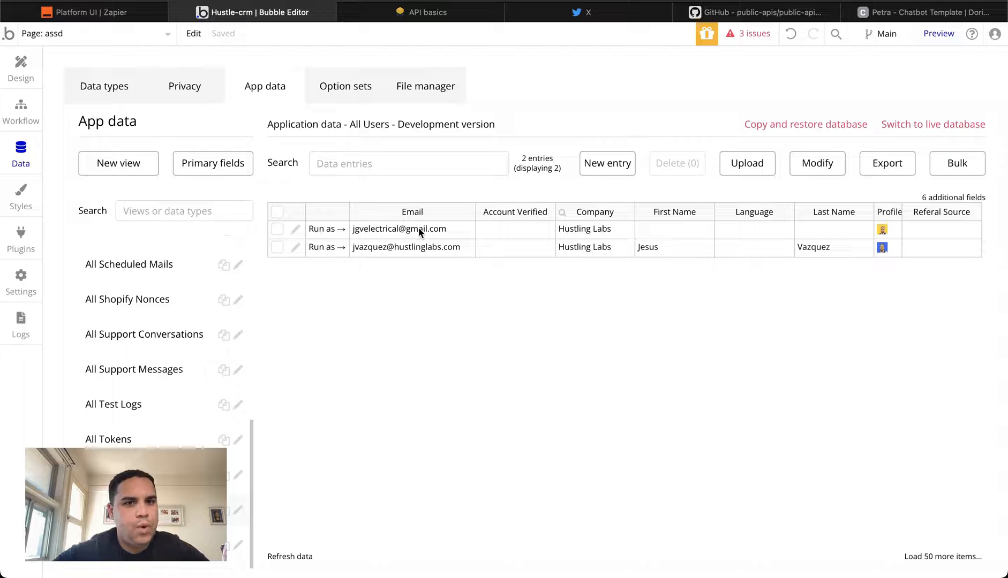
pyautogui.moveTo(462, 264)
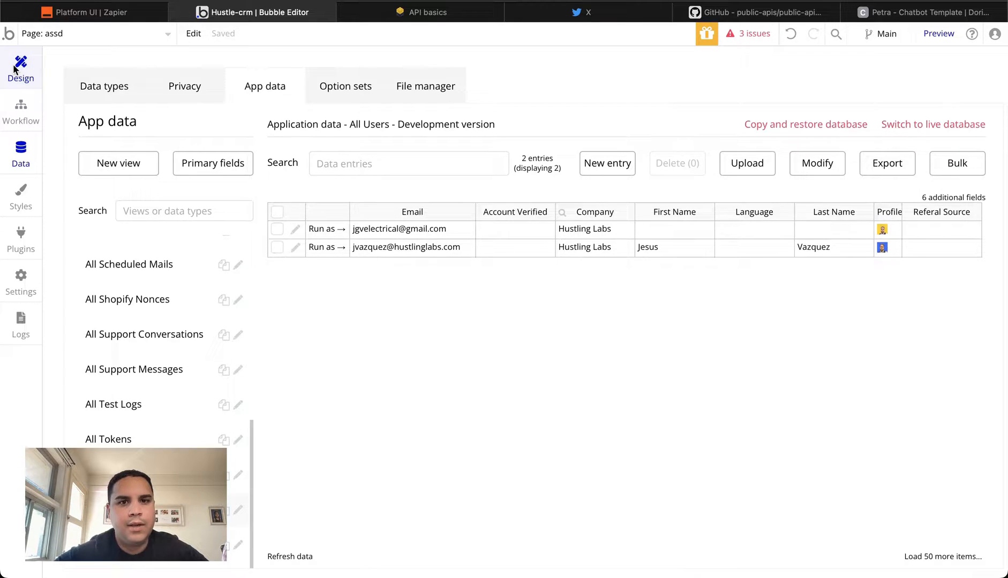
# Step: Uncheck fixed-width on the User group, center it vertically, and close its property editor
pyautogui.click(20, 62)
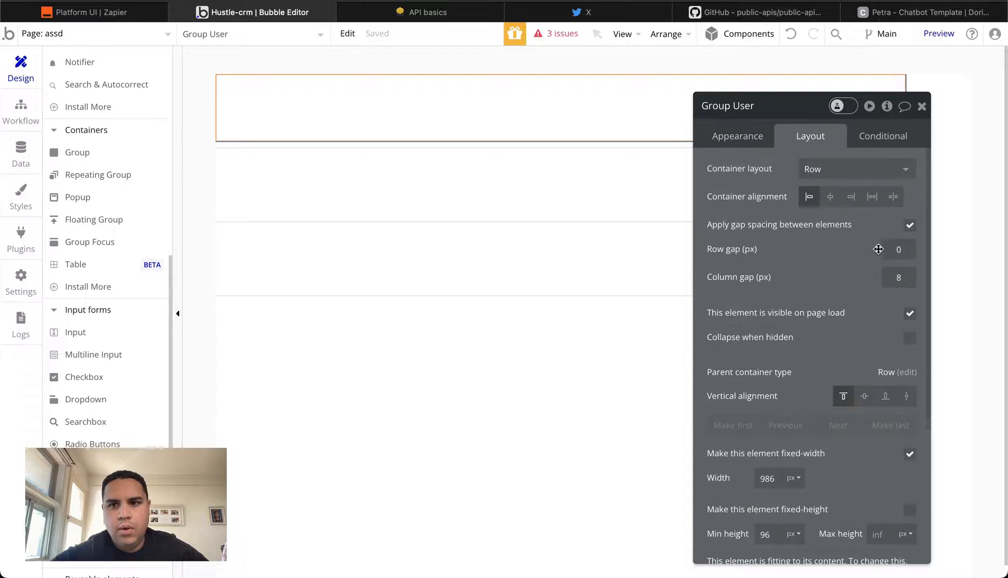
pyautogui.click(908, 454)
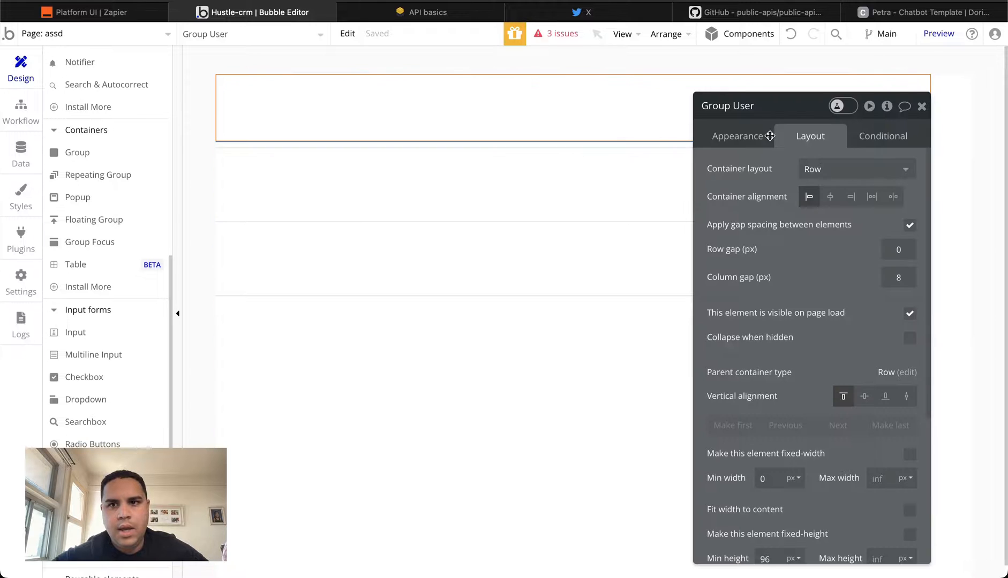
pyautogui.click(864, 396)
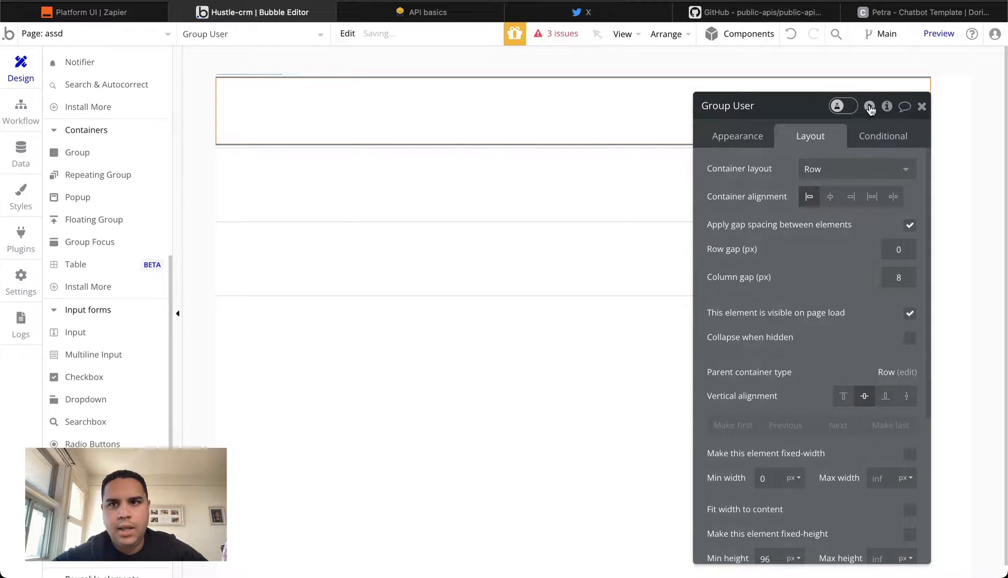
pyautogui.click(920, 106)
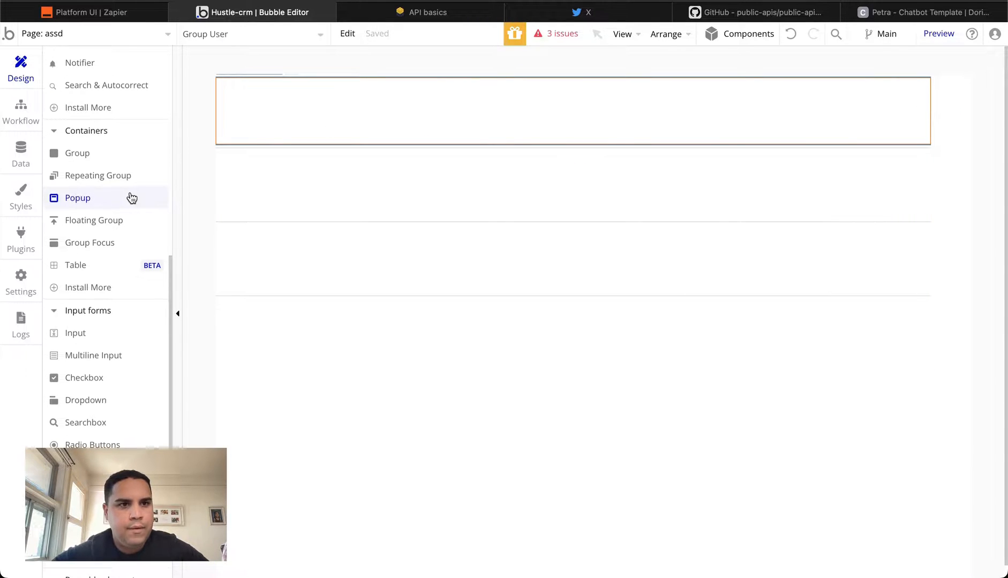
# Step: Set Image A's dynamic image to Parent group's User's Profile Image and close the editor
pyautogui.scroll(3)
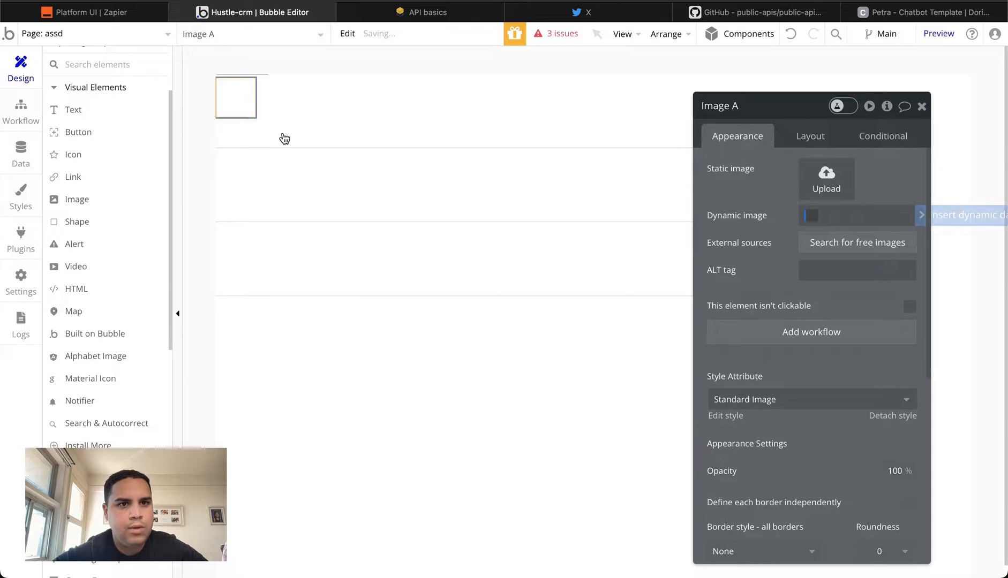
pyautogui.moveTo(809, 105)
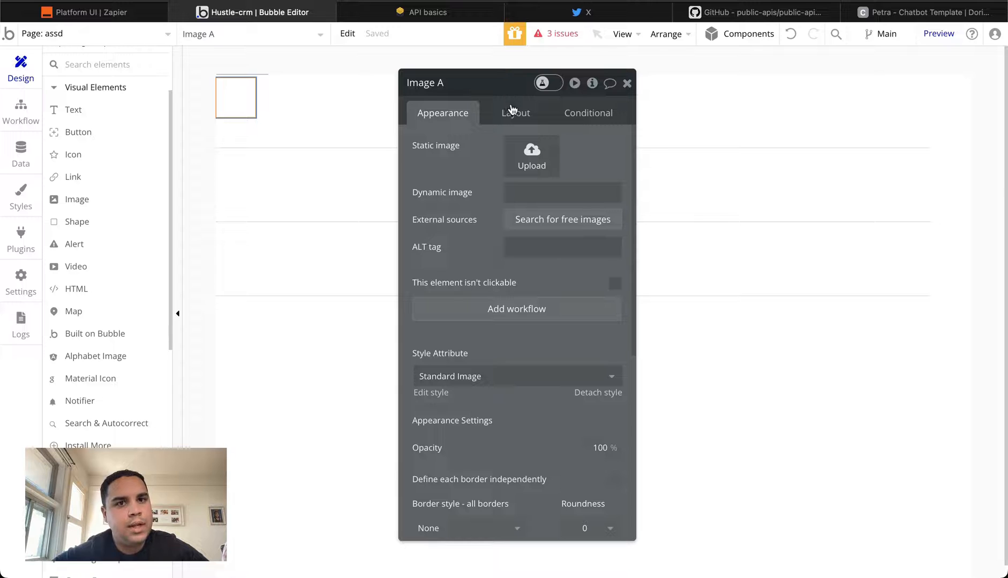
pyautogui.click(515, 112)
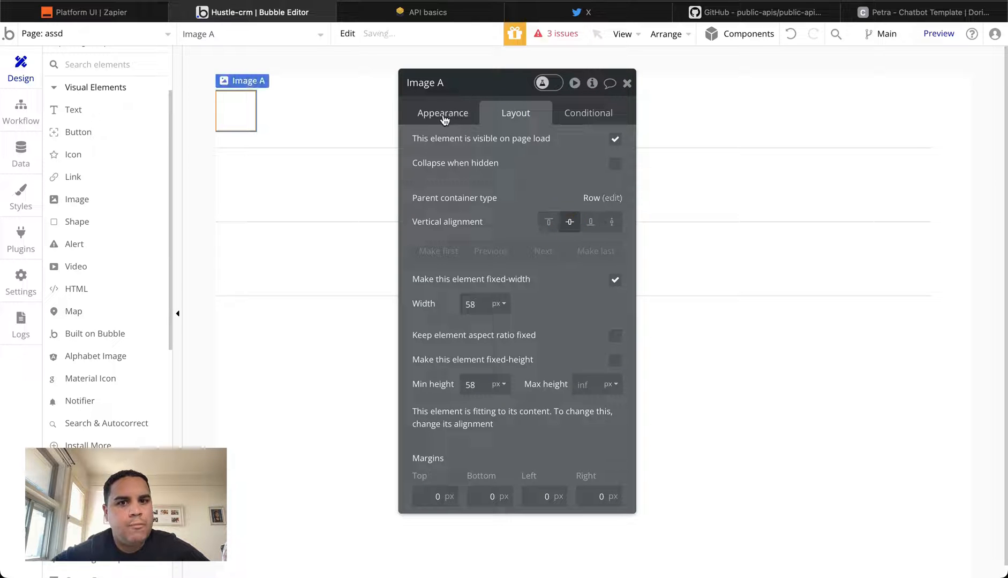
pyautogui.click(443, 113)
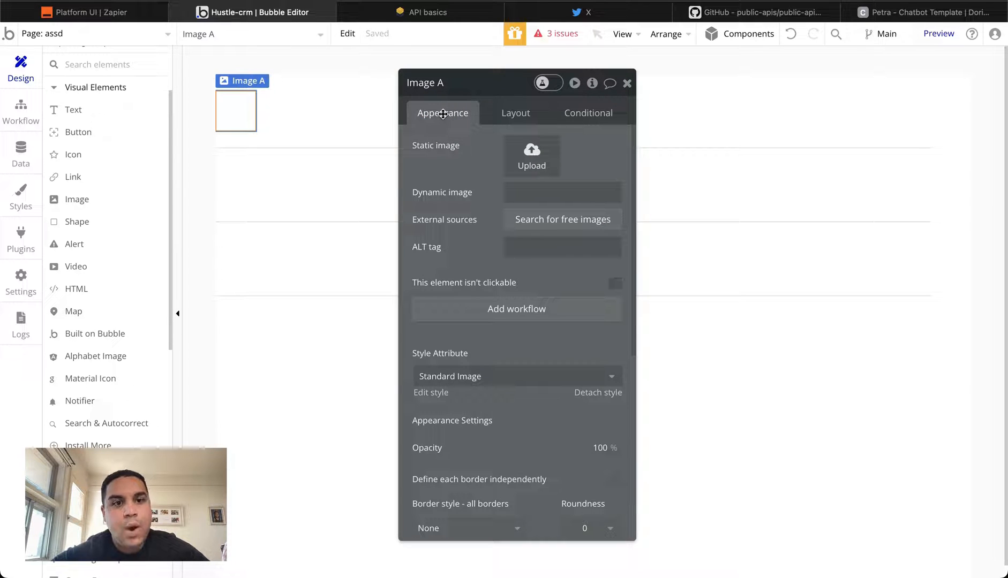
pyautogui.click(562, 192)
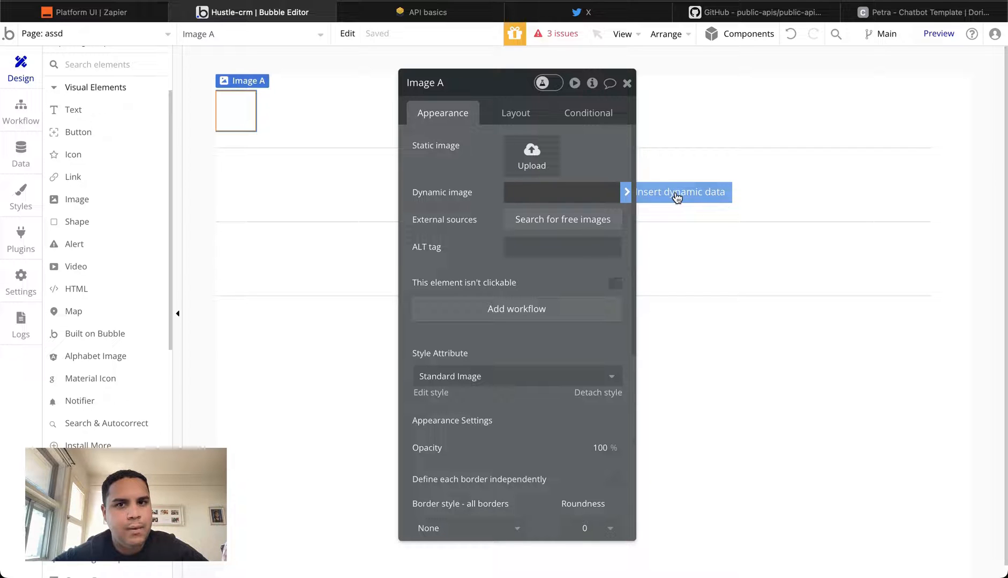
pyautogui.moveTo(676, 201)
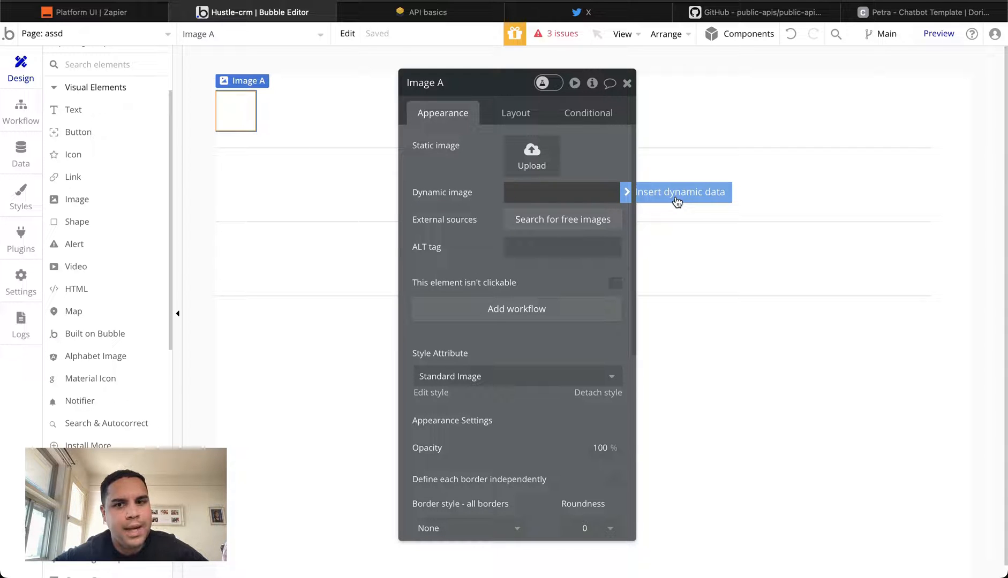
pyautogui.click(680, 192)
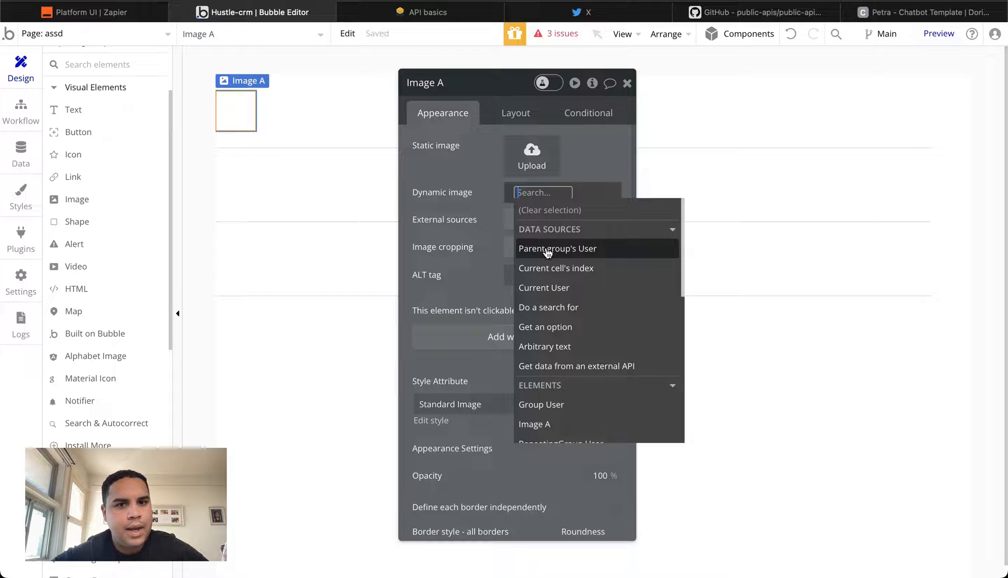
pyautogui.moveTo(558, 249)
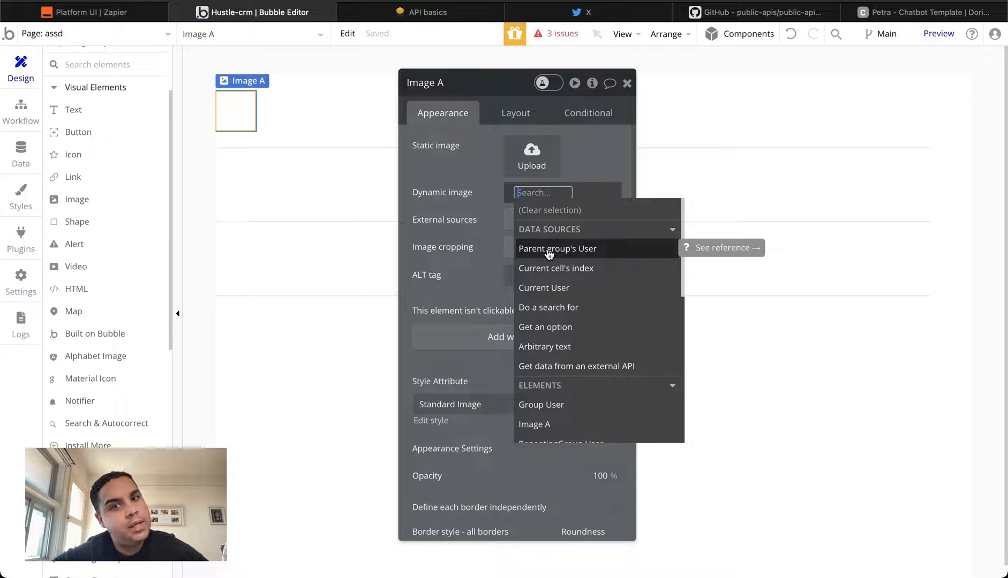
pyautogui.click(557, 249)
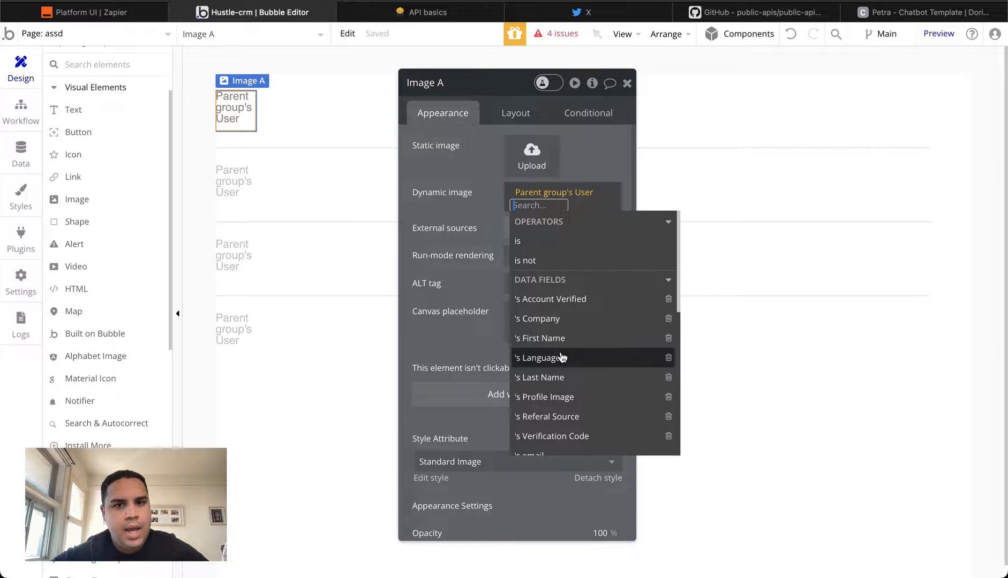
pyautogui.click(543, 396)
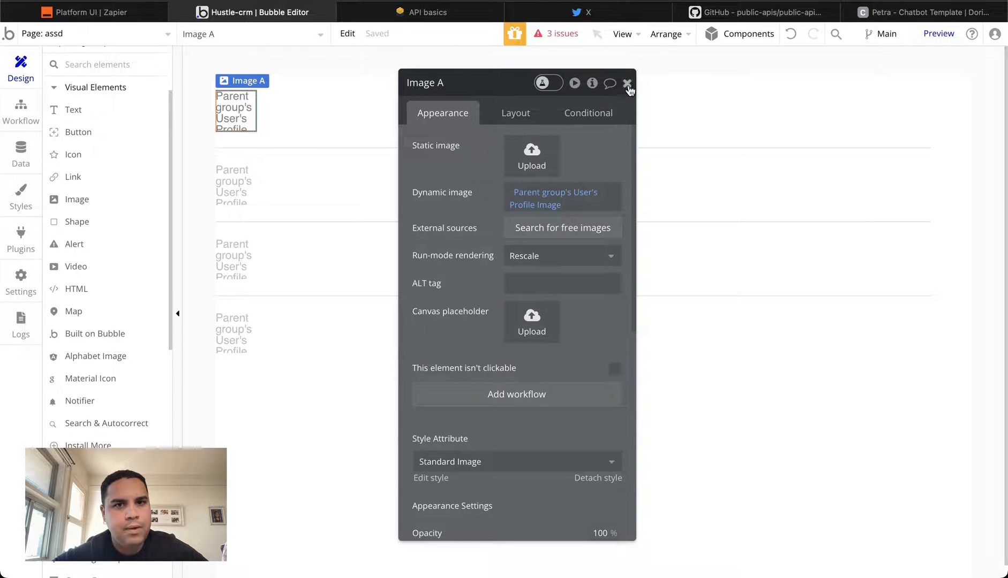
pyautogui.click(628, 84)
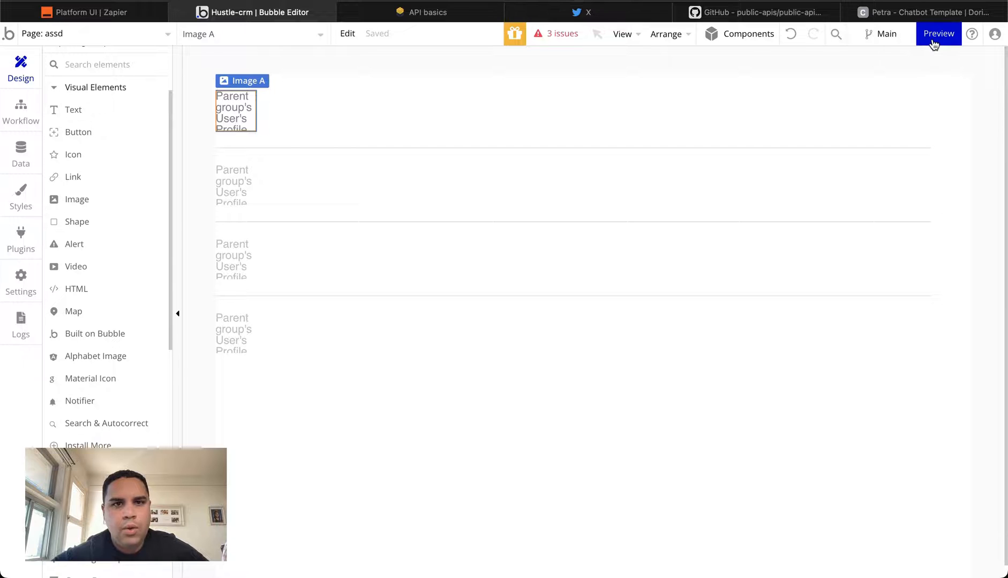
# Step: Preview the app in a new tab, then switch back to the editor
pyautogui.click(938, 33)
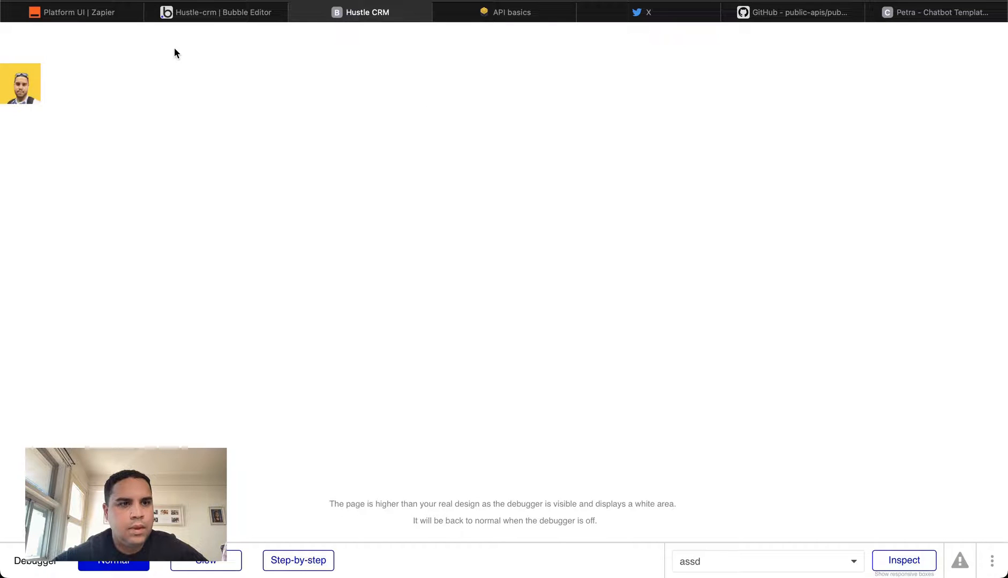
pyautogui.click(215, 12)
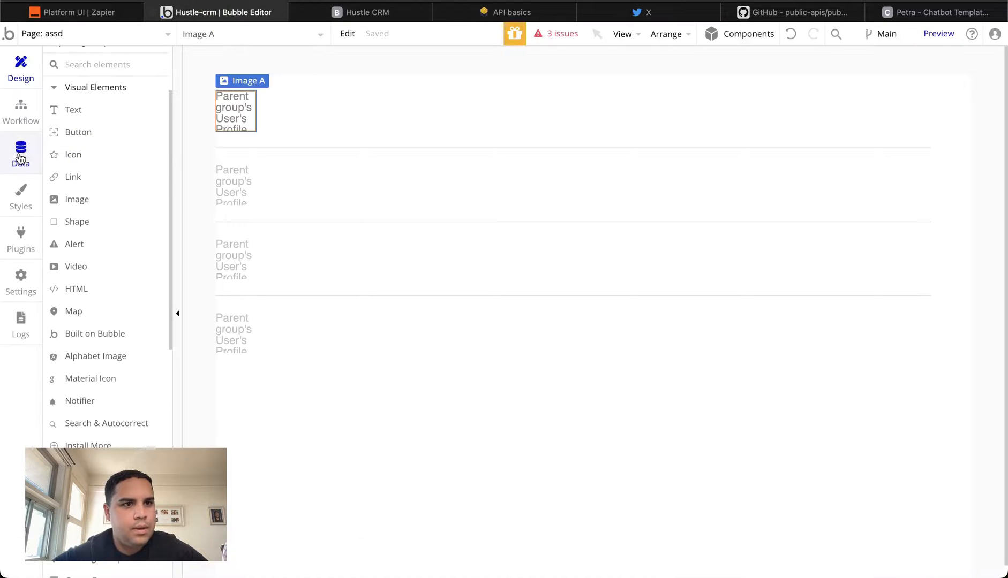
# Step: Let everyone else view User First Name, Last Name, Company and Profile Image, then recheck the preview
pyautogui.click(20, 154)
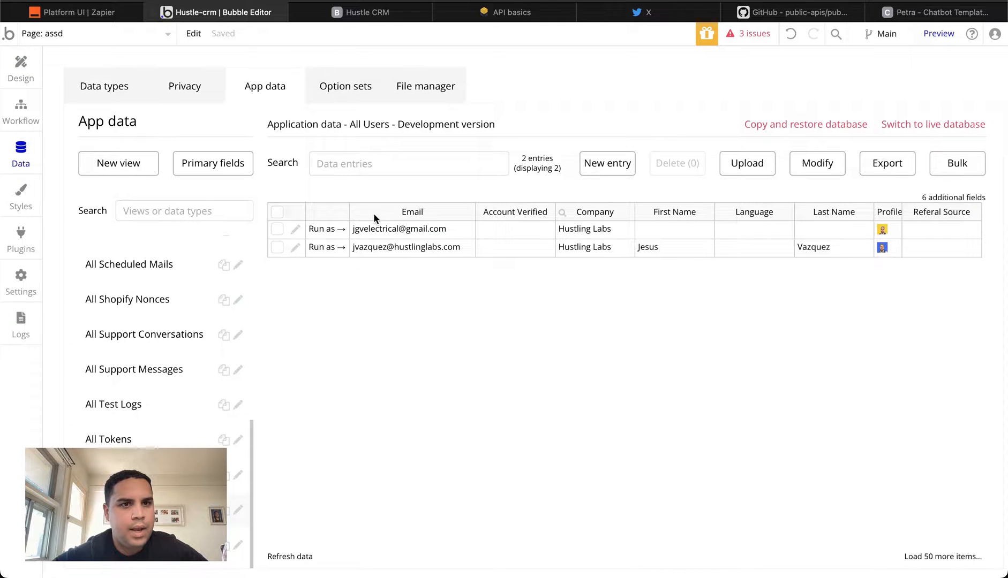
pyautogui.click(184, 86)
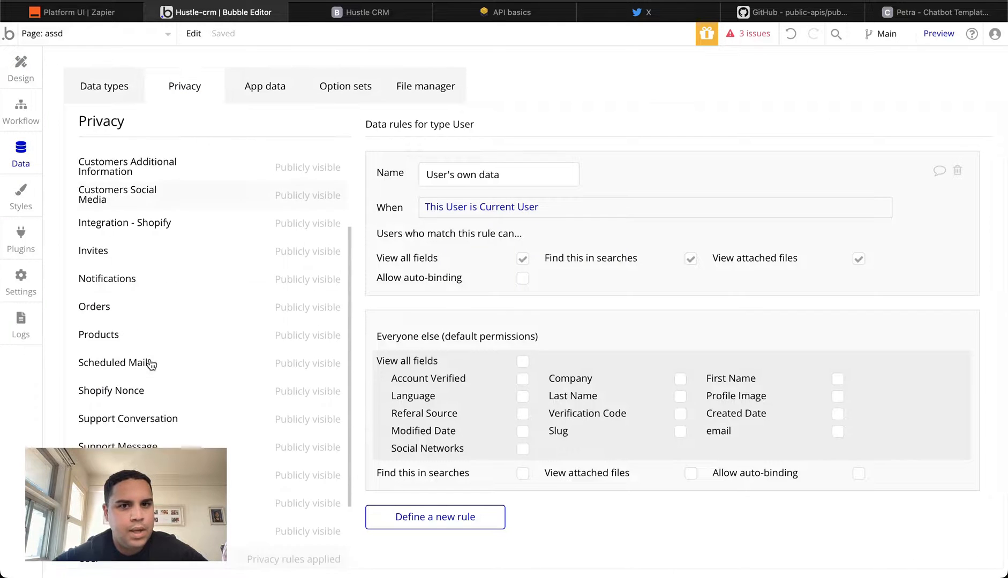
pyautogui.scroll(-3)
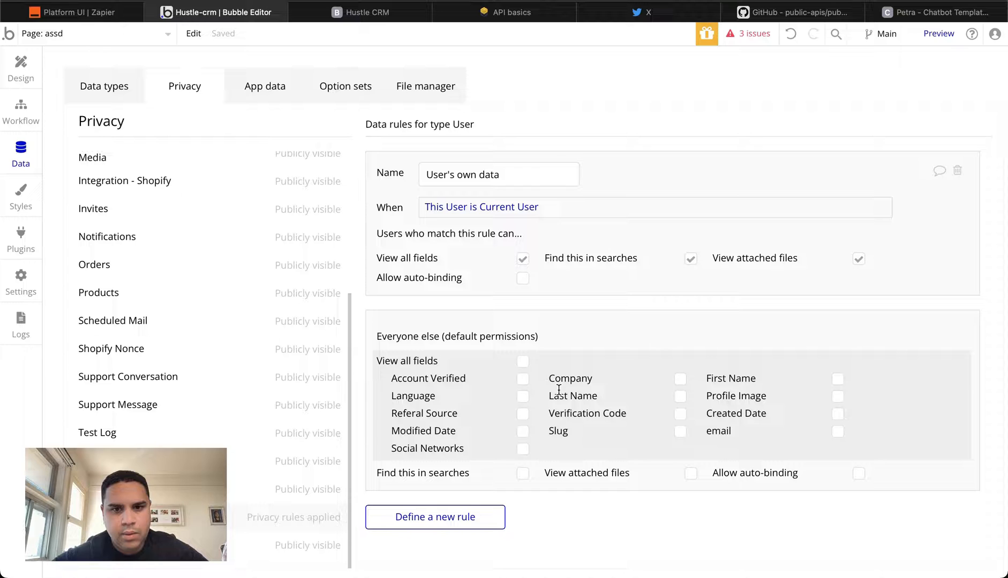
pyautogui.click(680, 396)
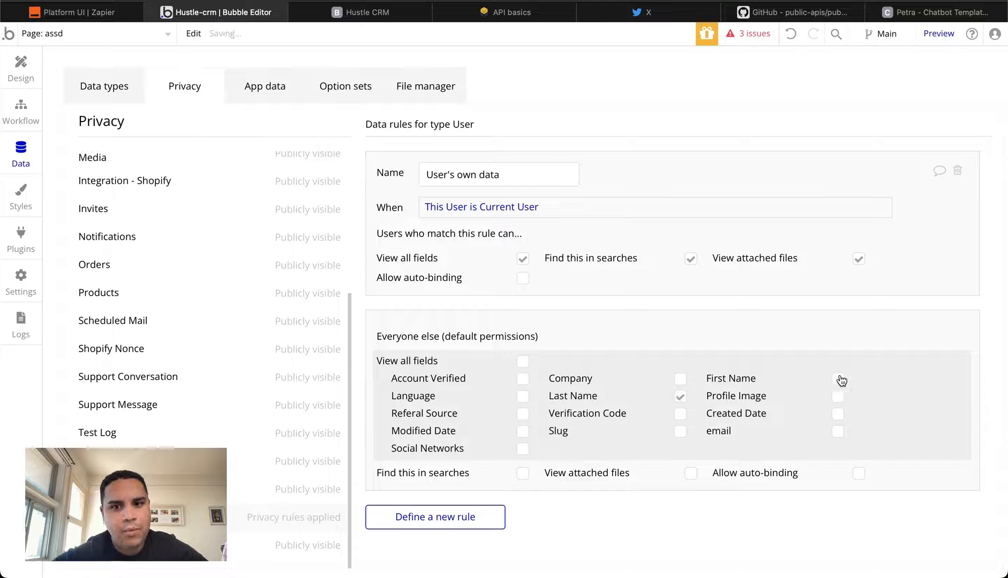
pyautogui.click(837, 379)
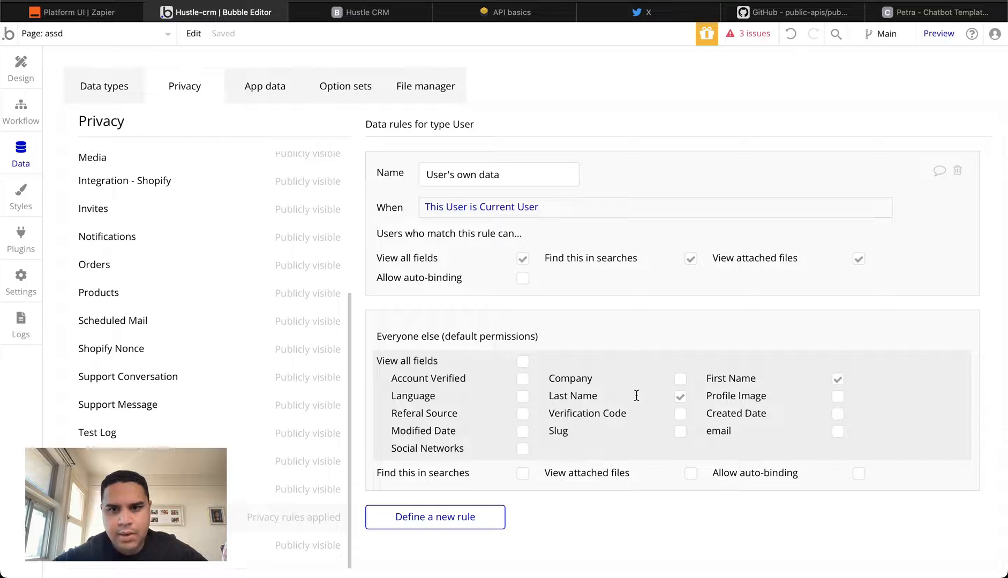
pyautogui.click(838, 396)
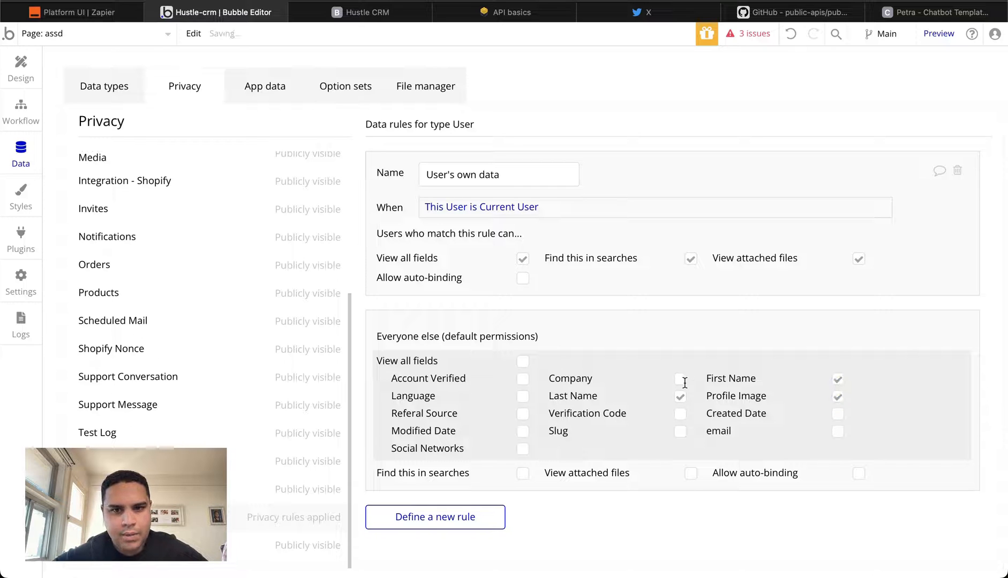
pyautogui.click(680, 379)
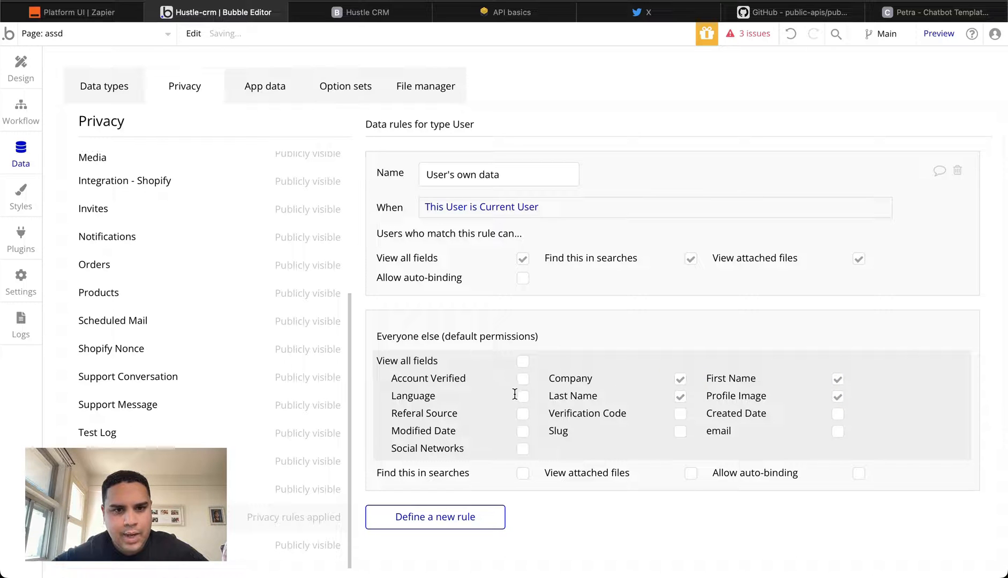
pyautogui.click(20, 67)
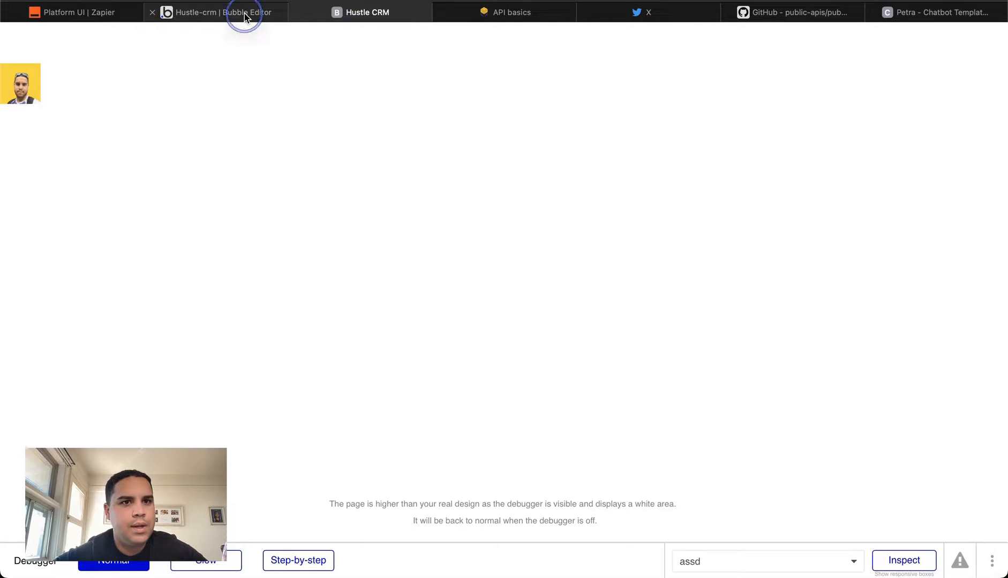
pyautogui.click(216, 12)
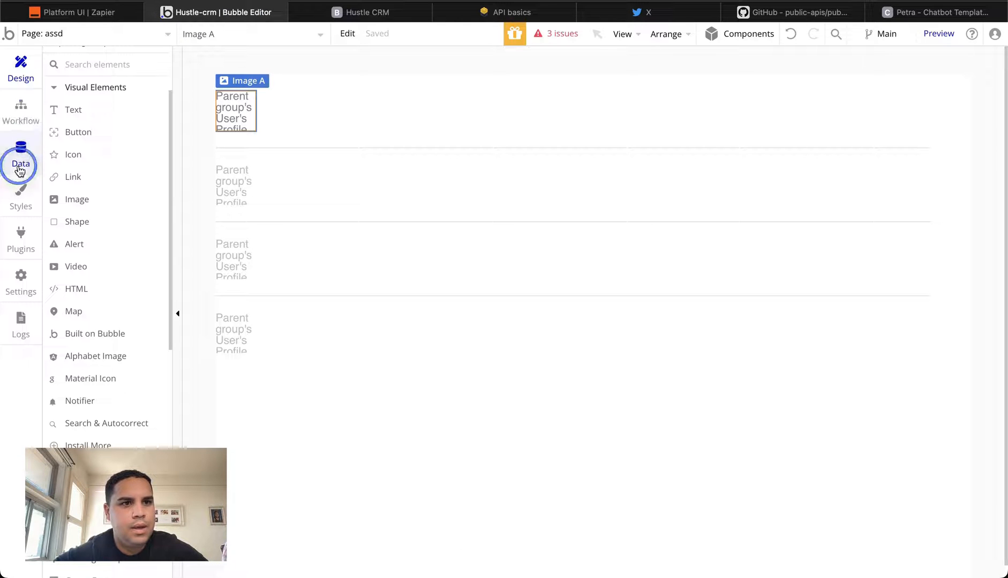
# Step: Check the stored User records in App data, then return to Design
pyautogui.click(20, 157)
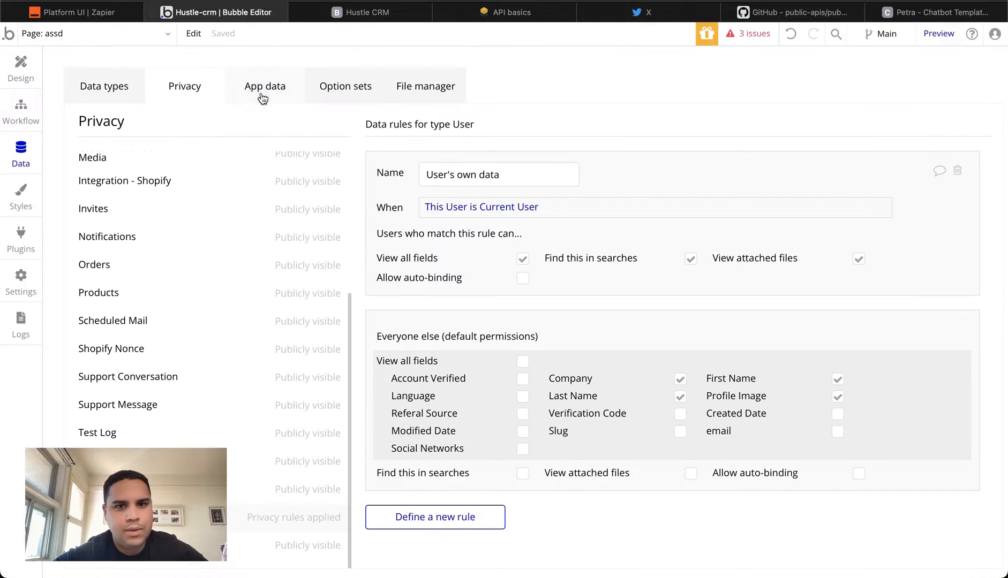
pyautogui.click(265, 85)
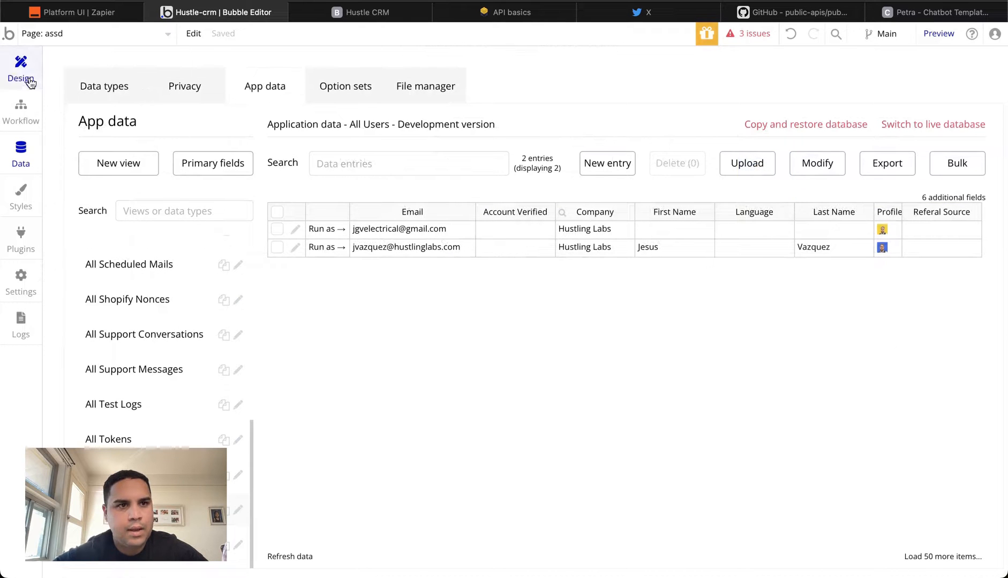
pyautogui.click(20, 67)
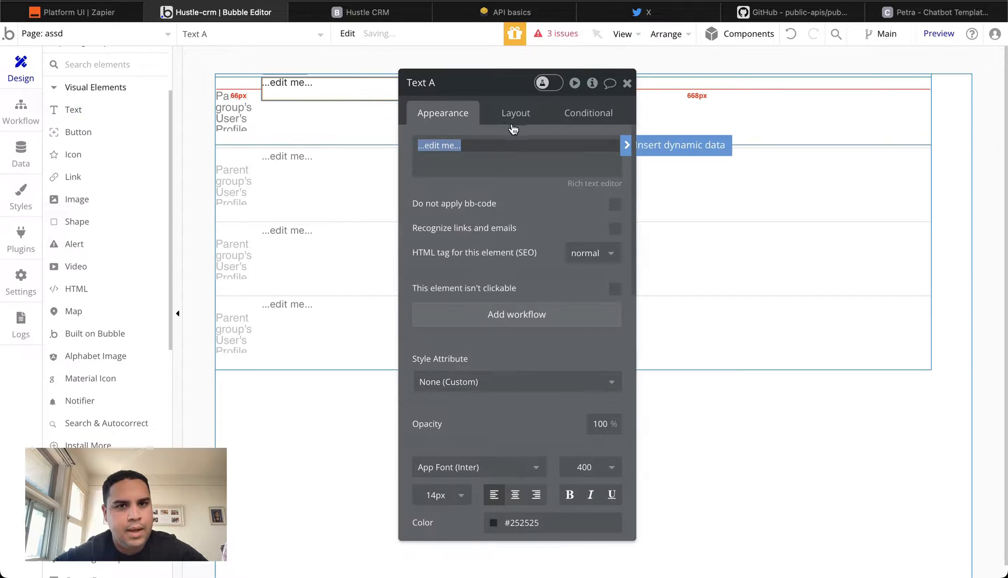
# Step: Fill the row text with Parent group's User's First Name and Last Name
pyautogui.click(515, 113)
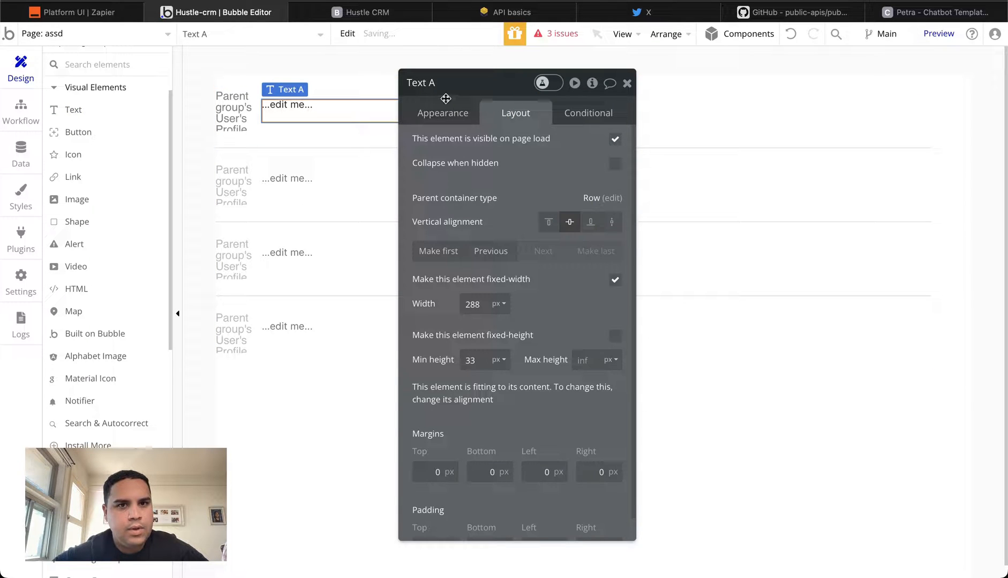
pyautogui.click(442, 113)
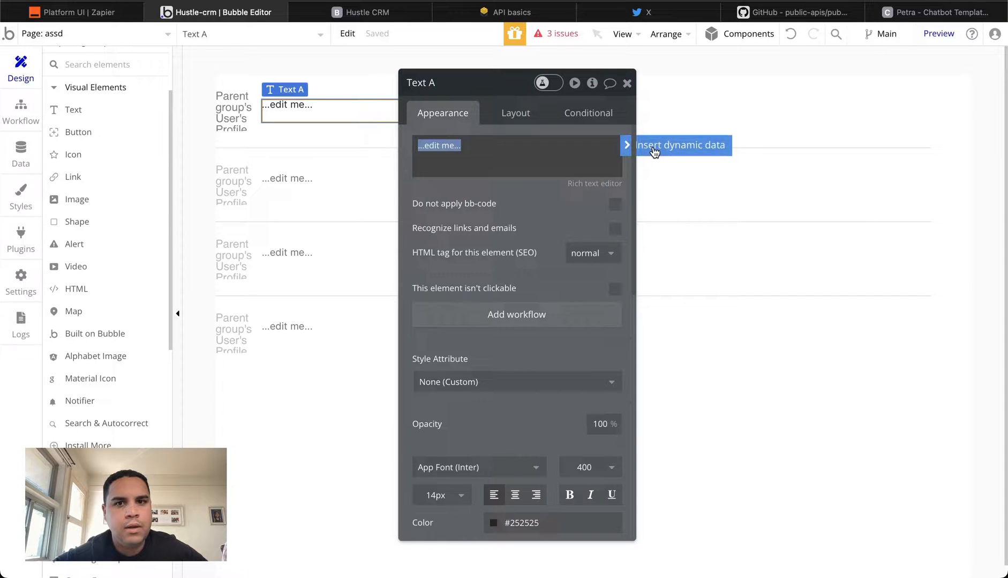
pyautogui.click(680, 144)
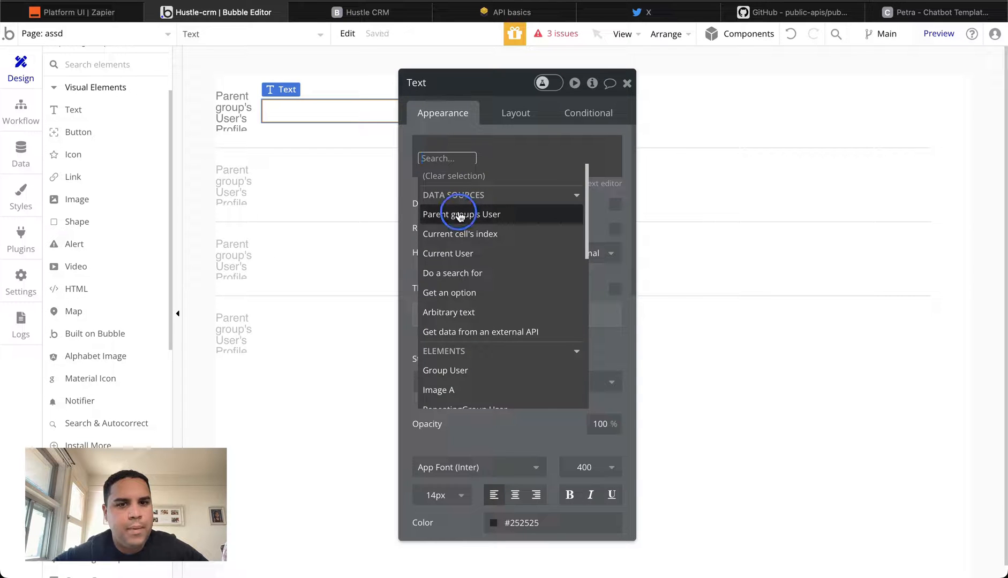
pyautogui.click(460, 214)
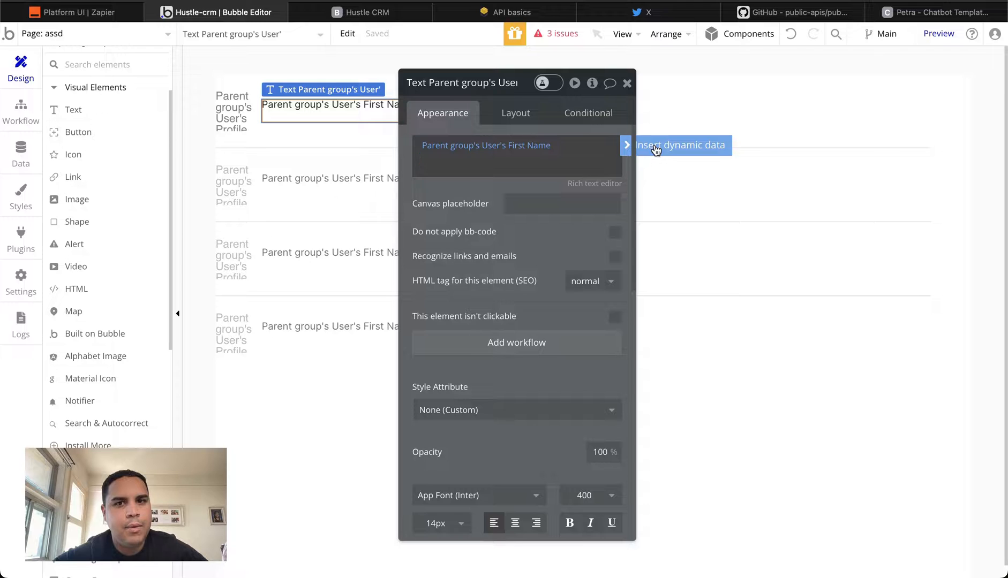
pyautogui.click(680, 144)
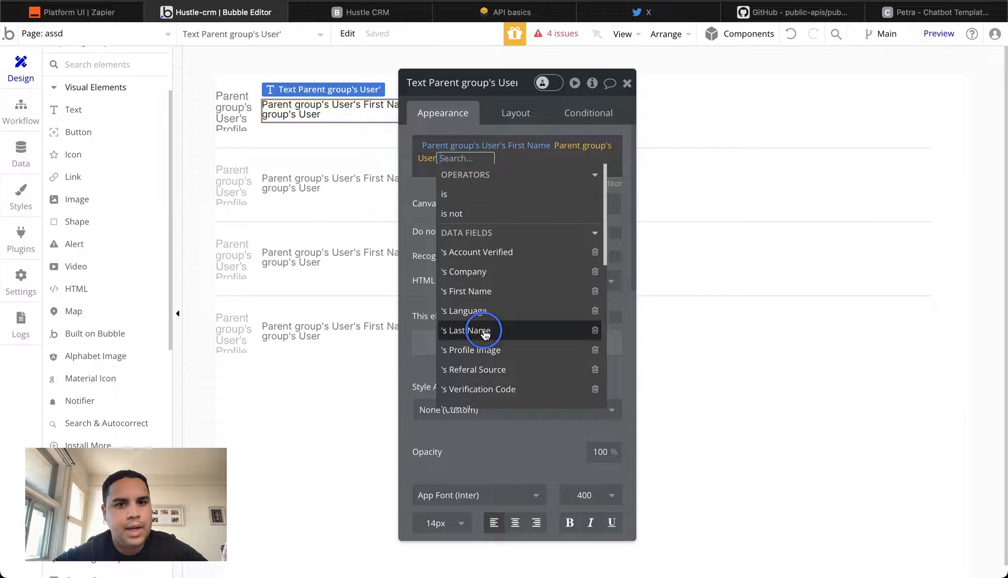
pyautogui.click(465, 330)
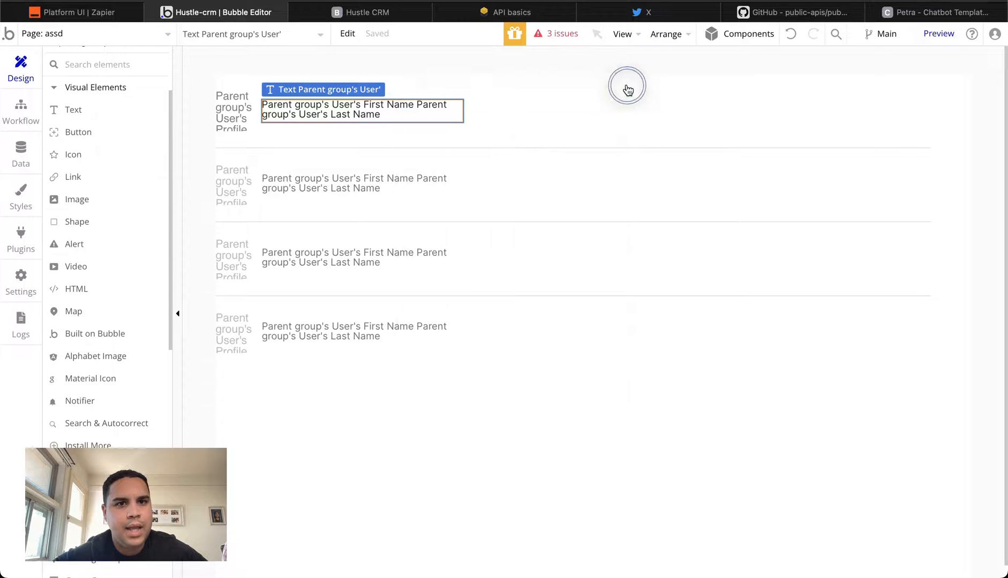
# Step: Allow everyone else to find Users in searches, checking the preview before and after
pyautogui.click(360, 13)
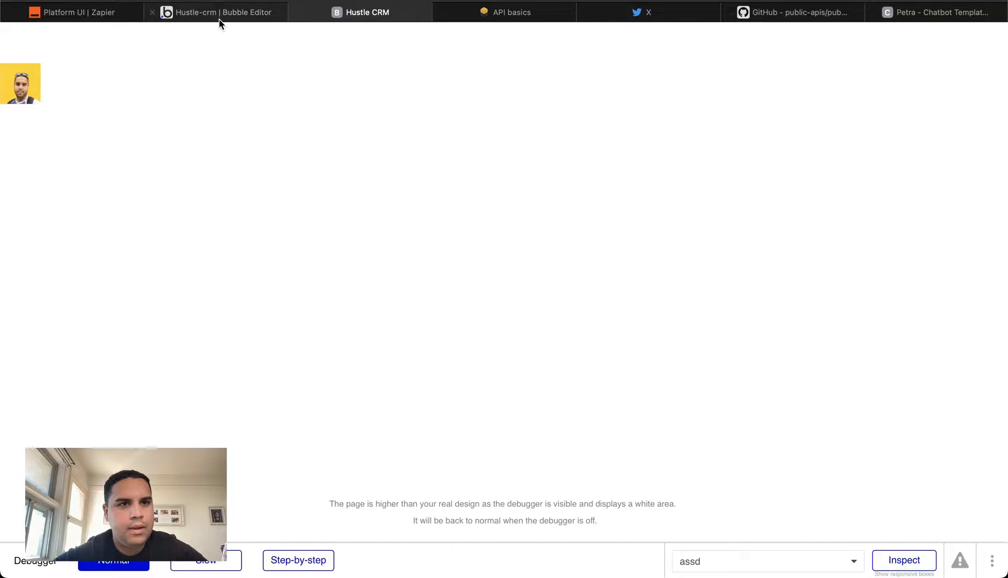
pyautogui.click(215, 11)
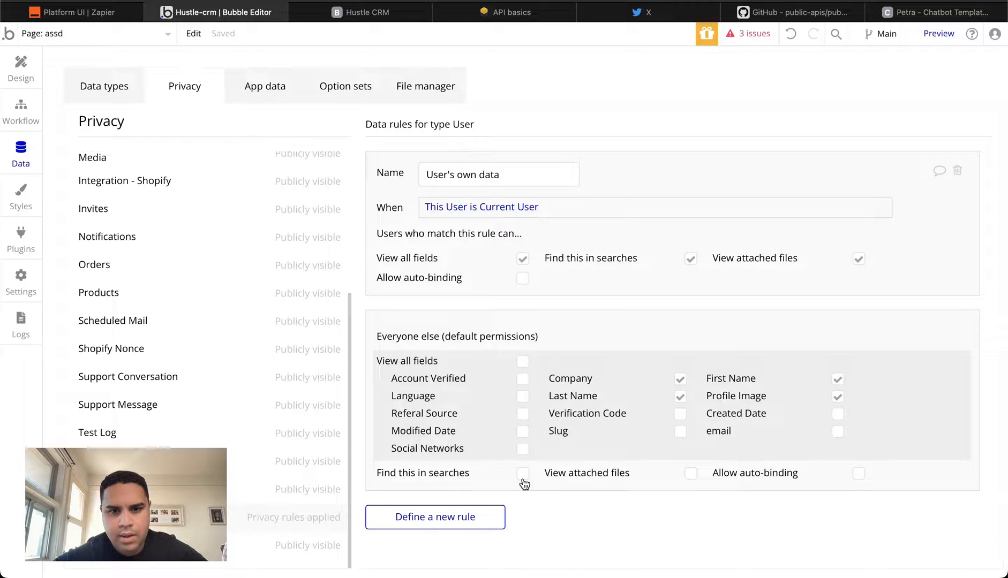
pyautogui.click(523, 472)
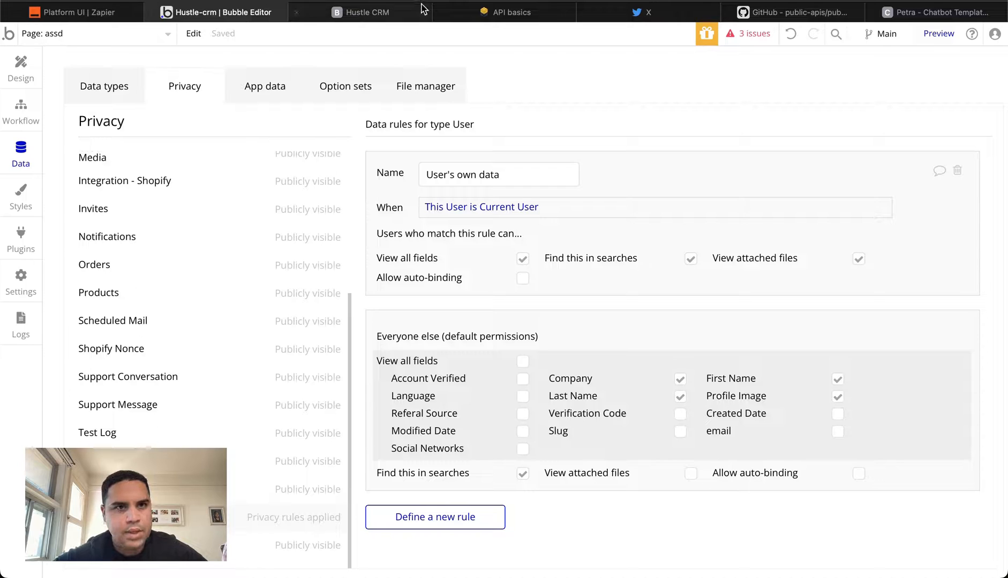
pyautogui.click(361, 11)
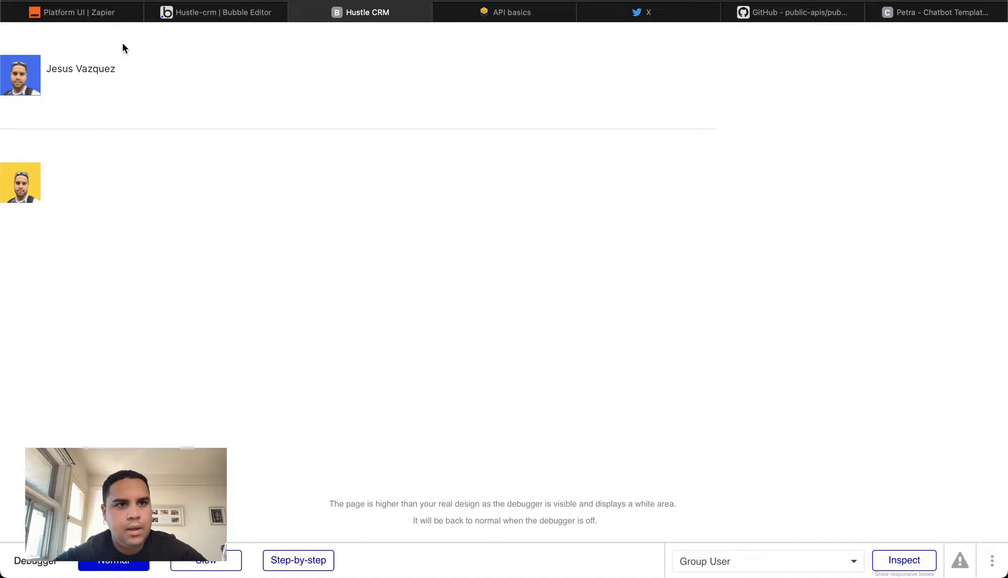
pyautogui.click(215, 12)
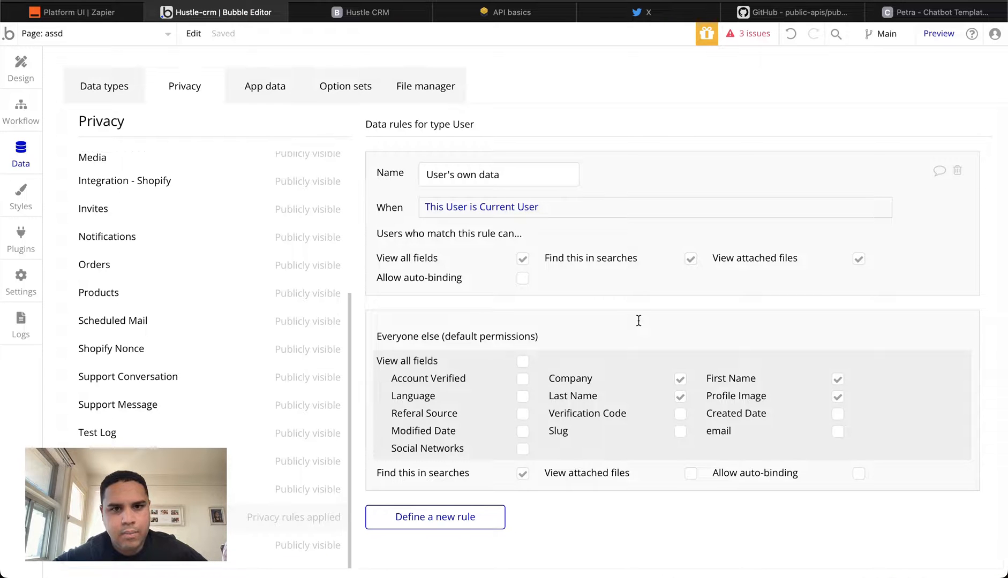
# Step: Name the nameless User record Robert DeNiro, save it, and confirm in the preview
pyautogui.click(523, 361)
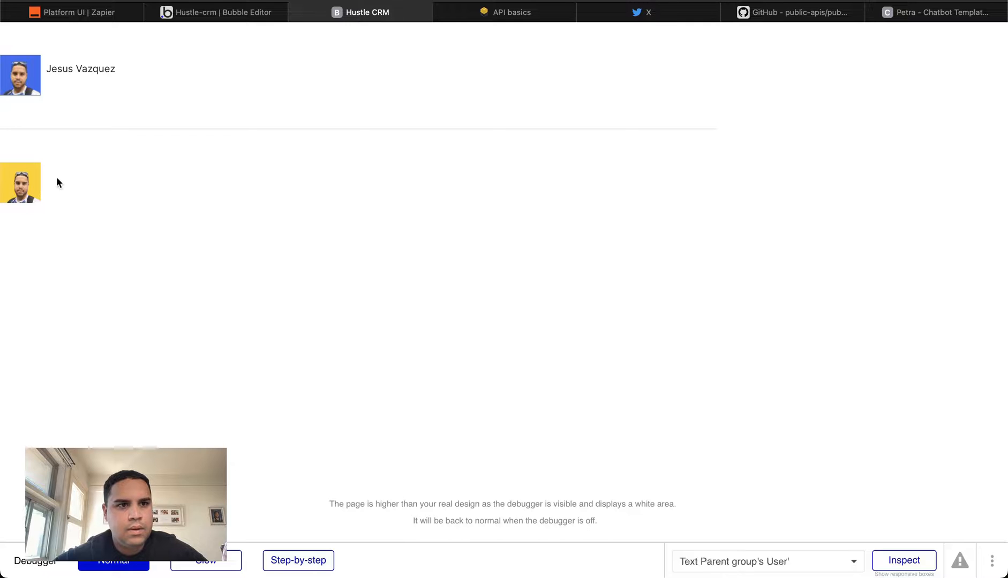
pyautogui.click(216, 12)
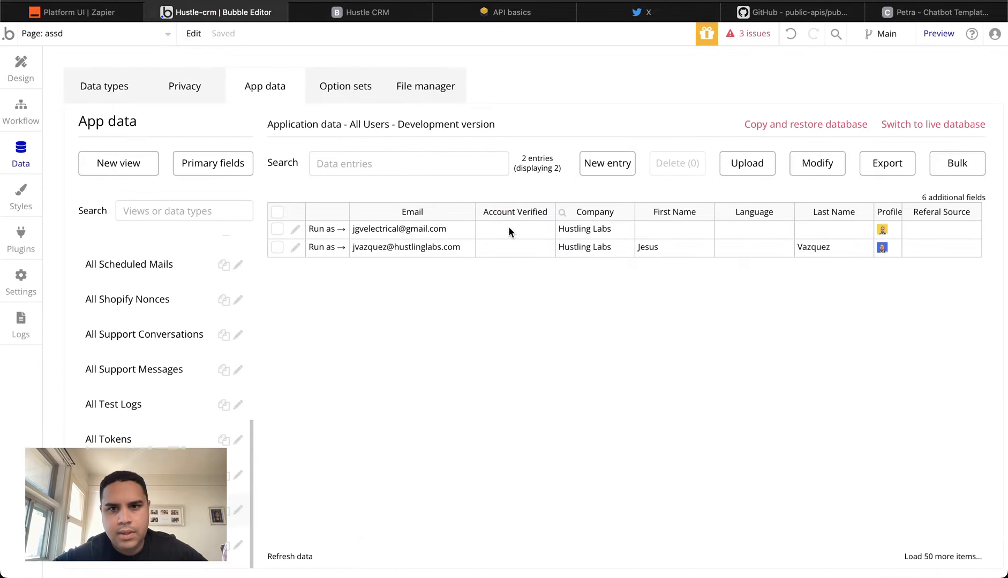
pyautogui.click(295, 228)
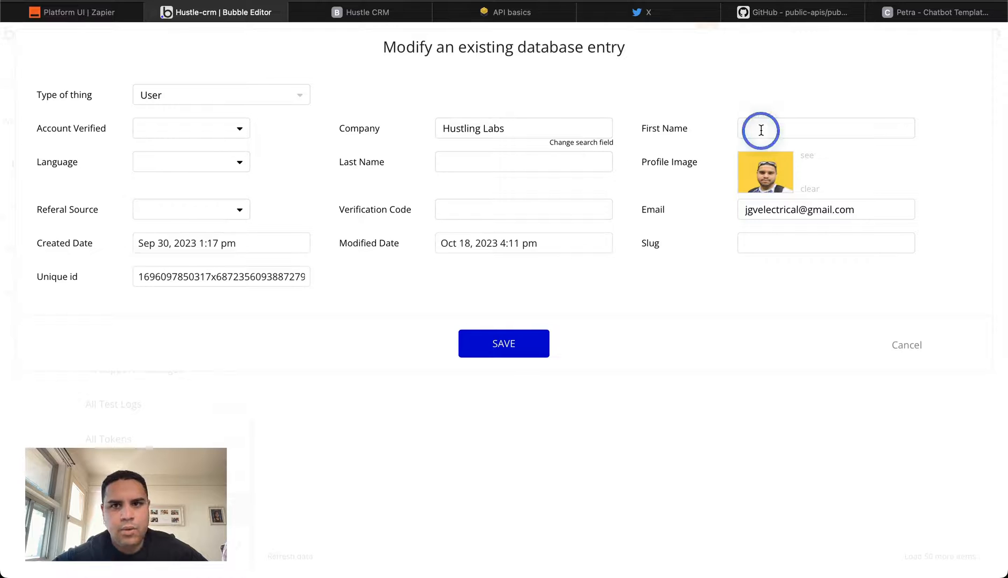
pyautogui.write('Robe')
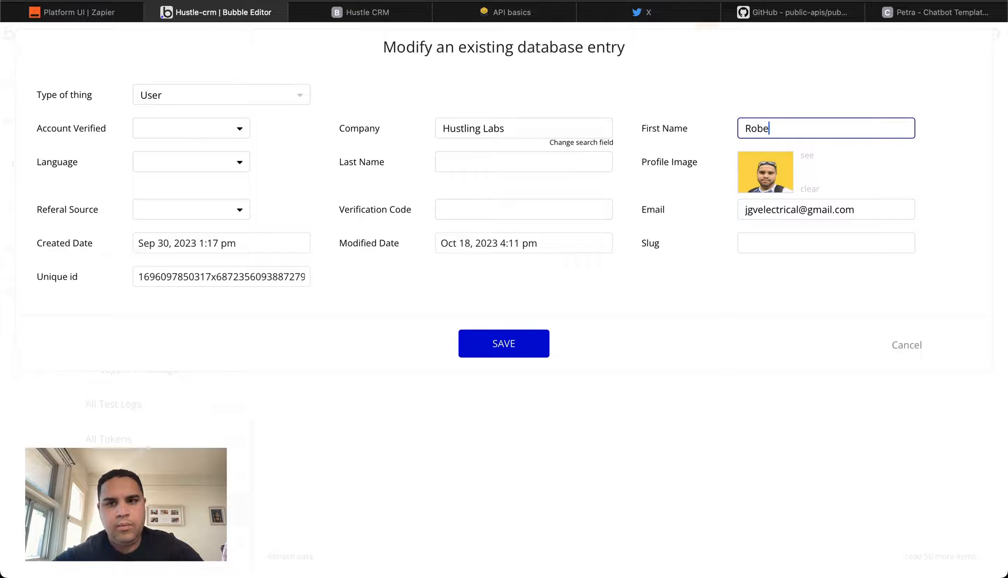
pyautogui.click(523, 161)
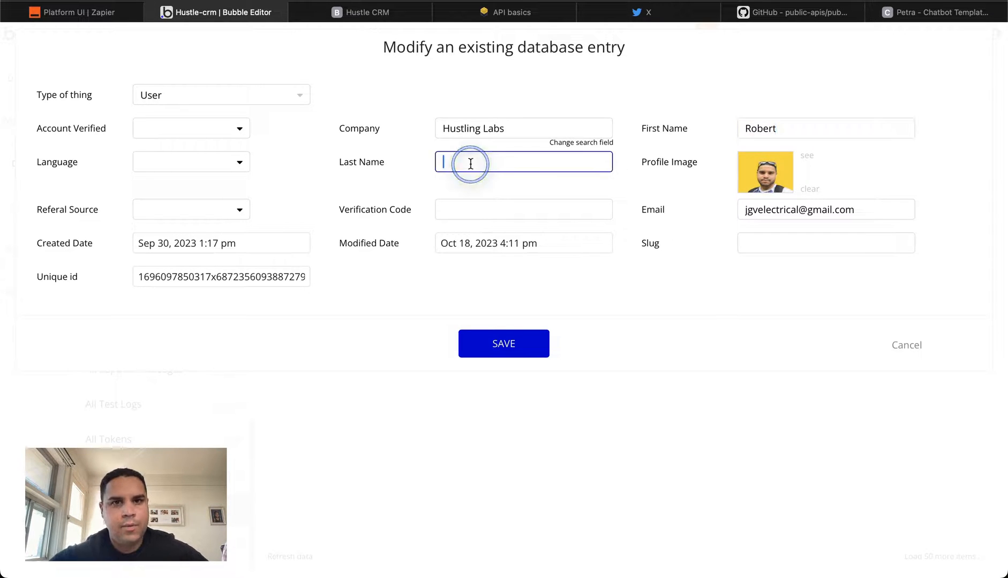
pyautogui.write('DeNiro')
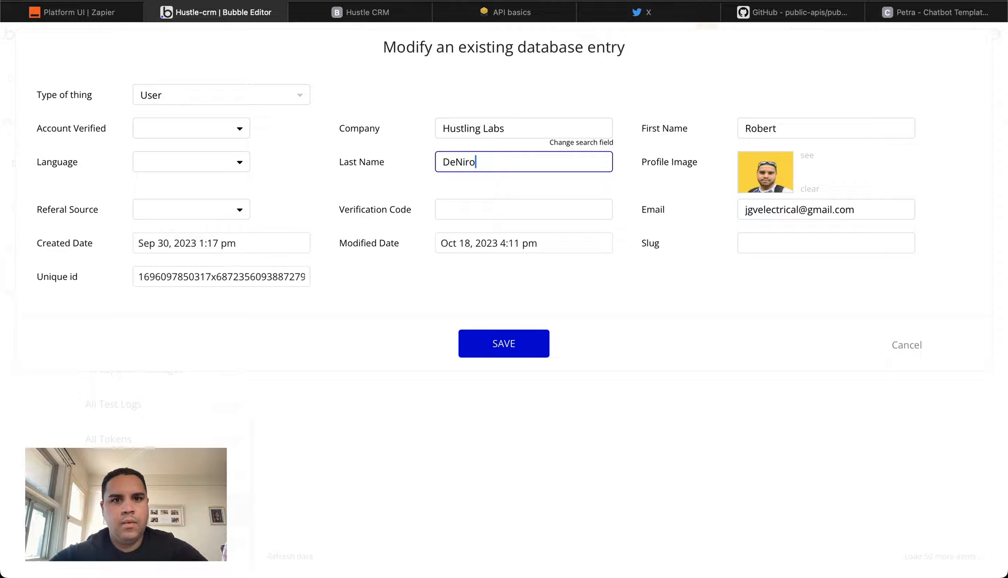
pyautogui.click(503, 343)
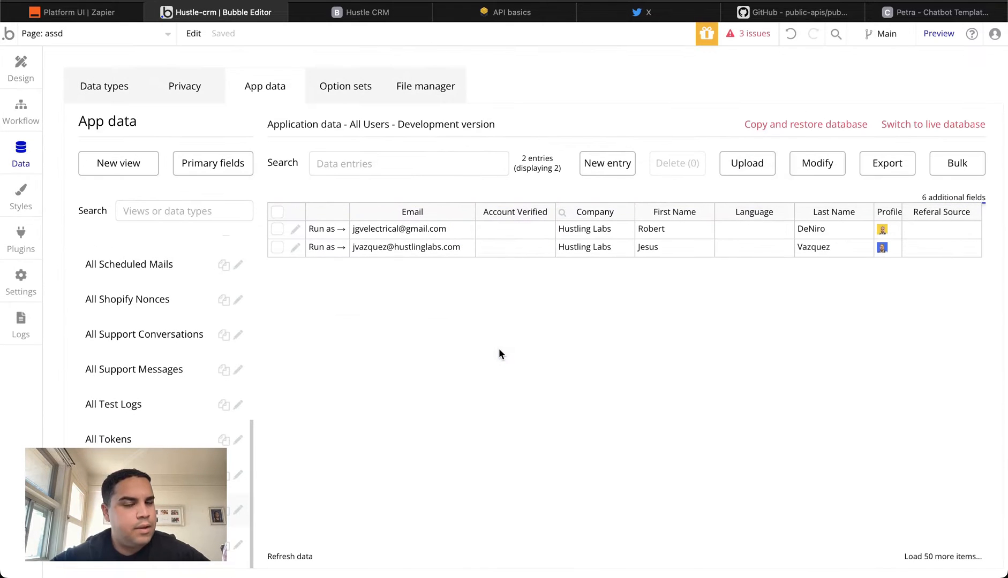
pyautogui.click(359, 12)
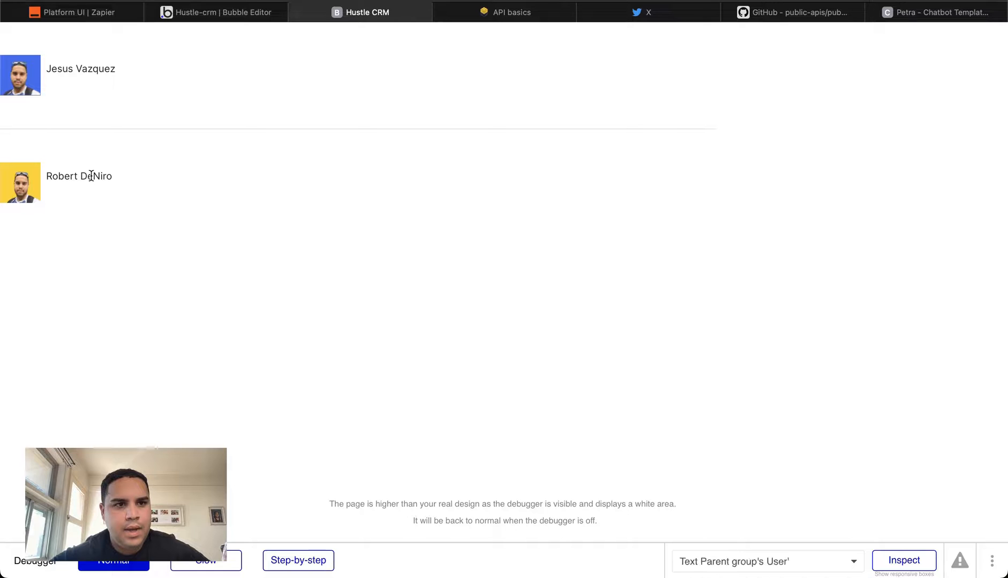
pyautogui.click(216, 12)
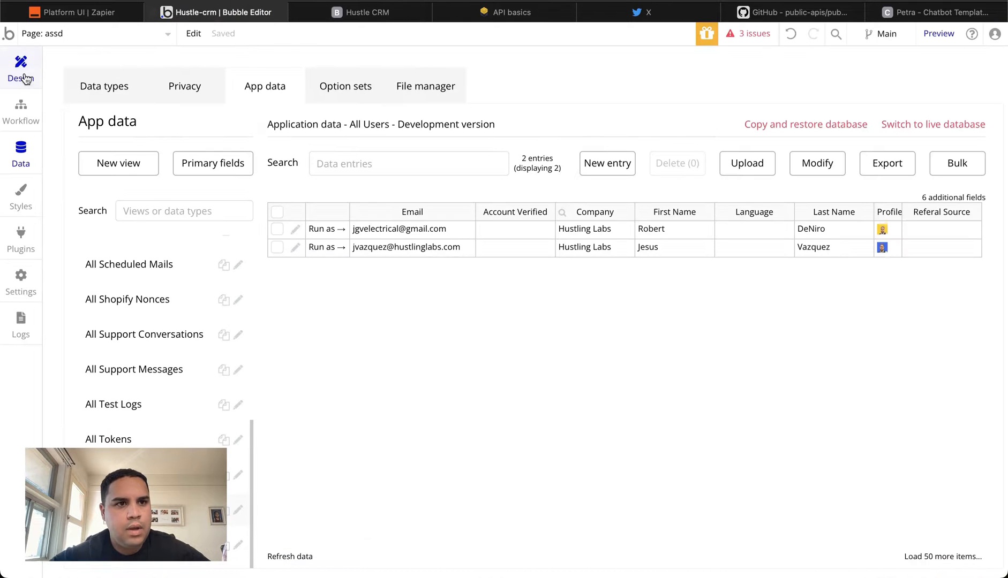
# Step: Bind the new row text to the Parent group's User's Company's Name
pyautogui.click(21, 67)
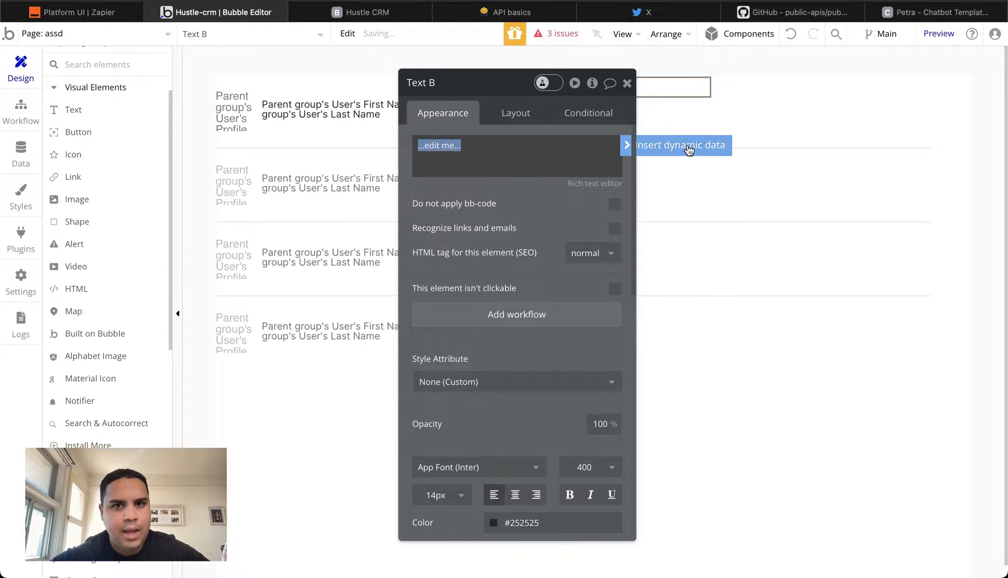
pyautogui.click(680, 144)
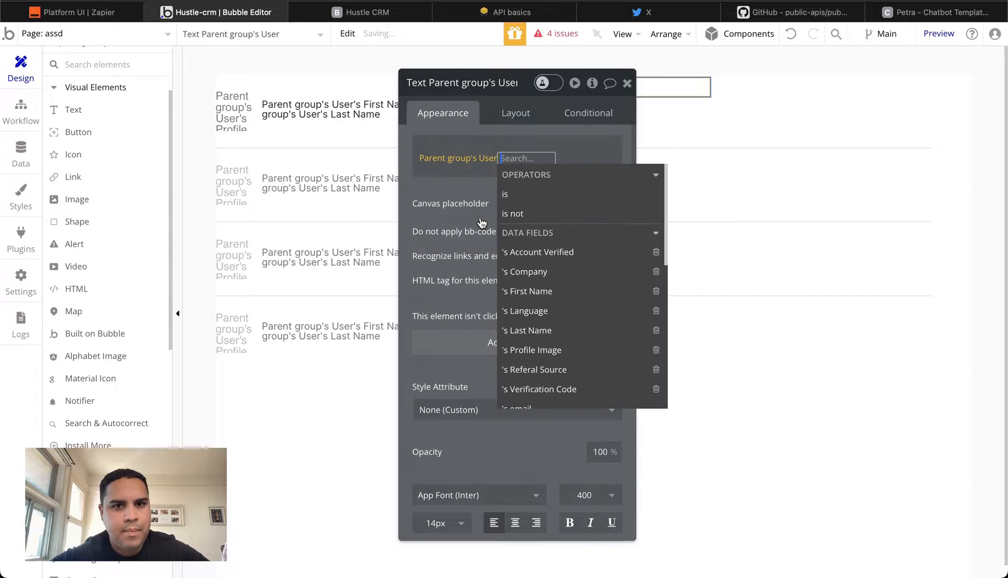
pyautogui.moveTo(562, 276)
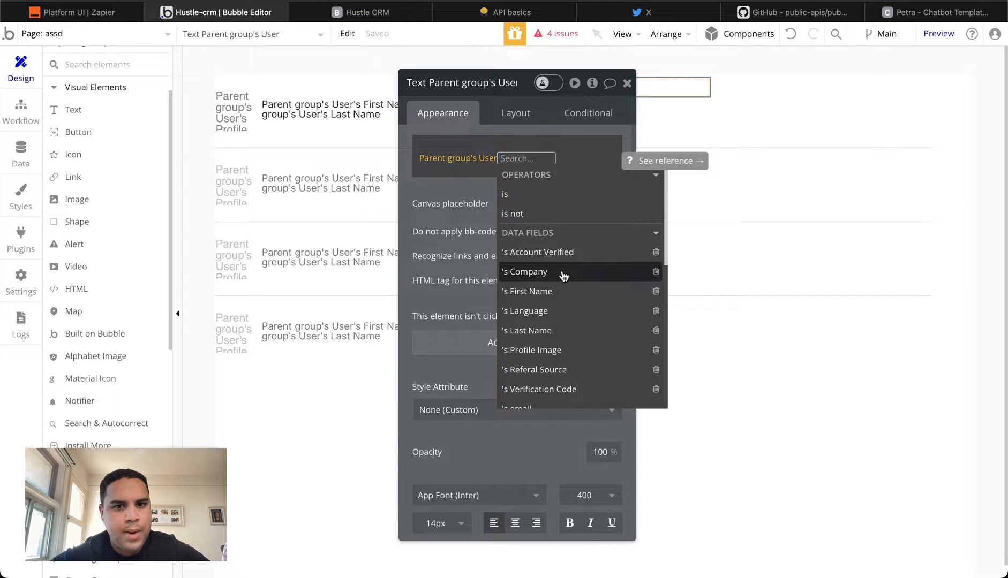
pyautogui.click(523, 271)
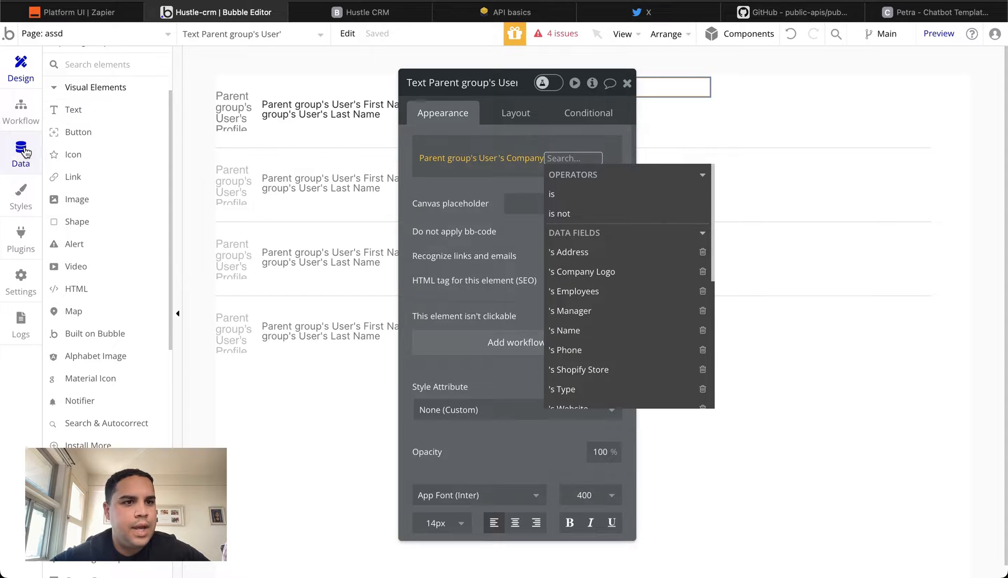
pyautogui.click(21, 153)
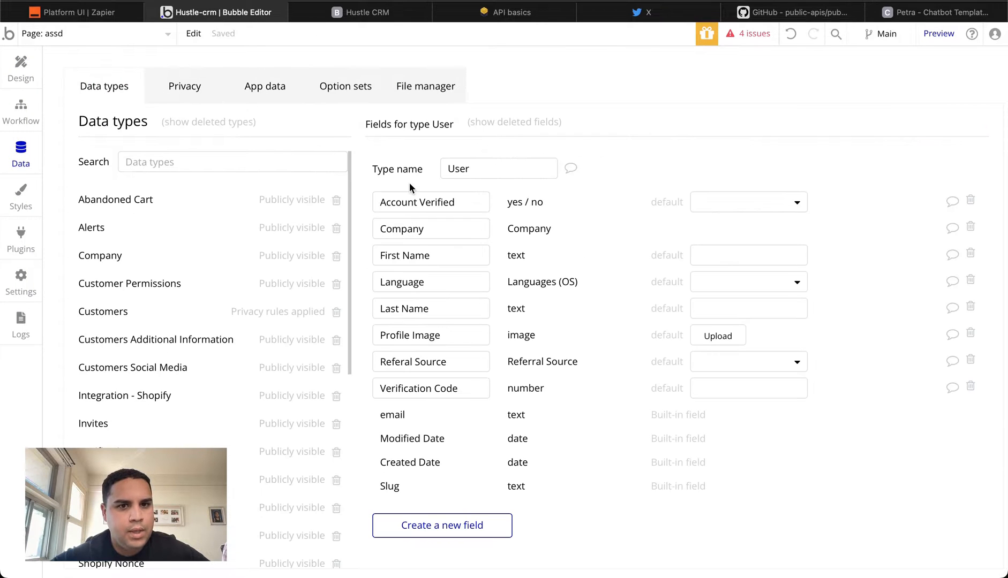
pyautogui.click(420, 228)
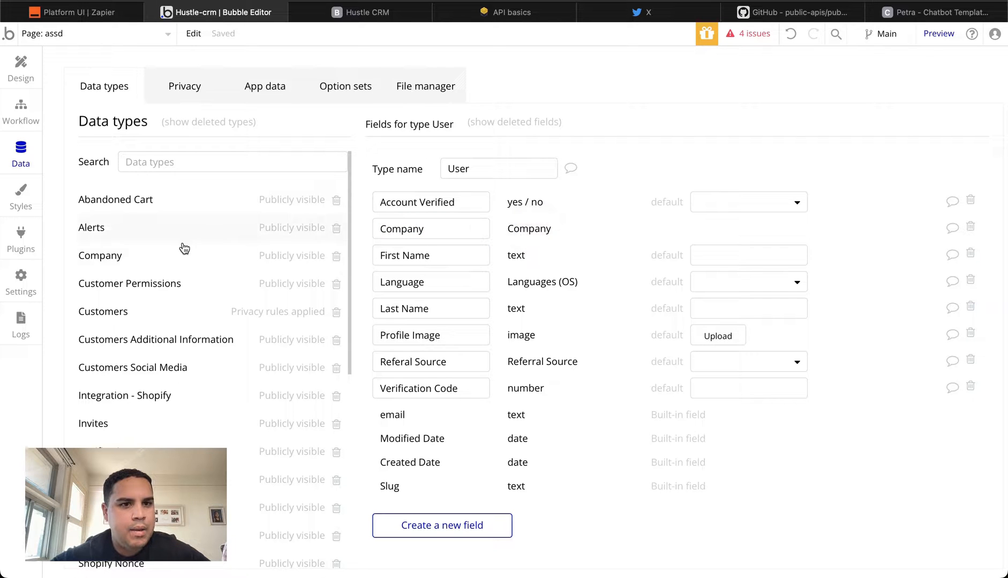
pyautogui.moveTo(558, 231)
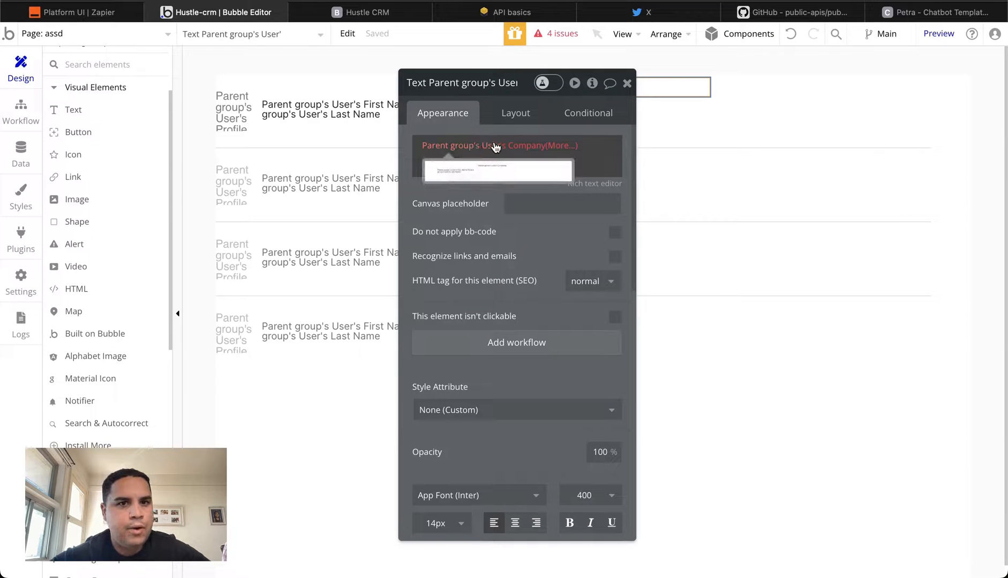
pyautogui.click(498, 145)
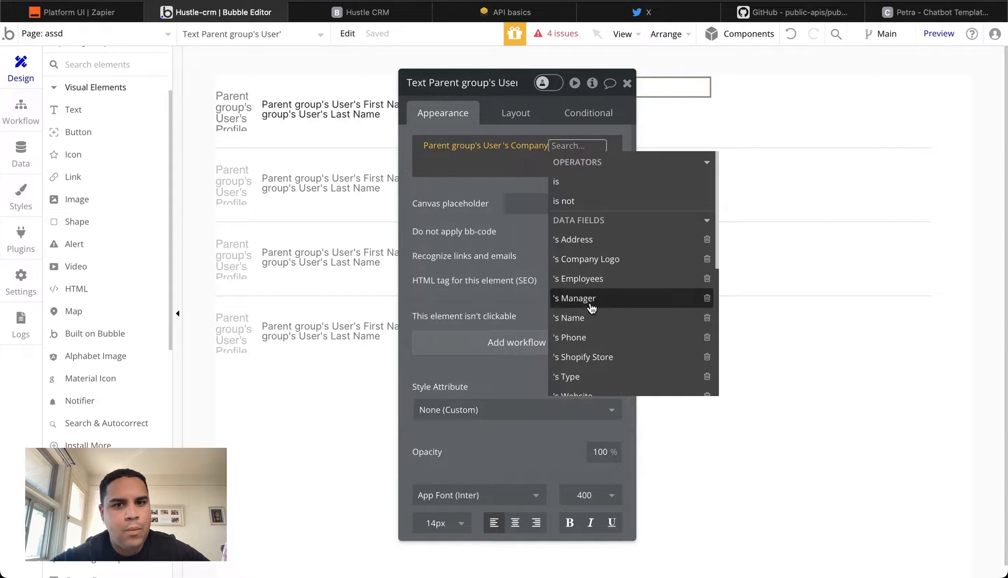
pyautogui.click(568, 317)
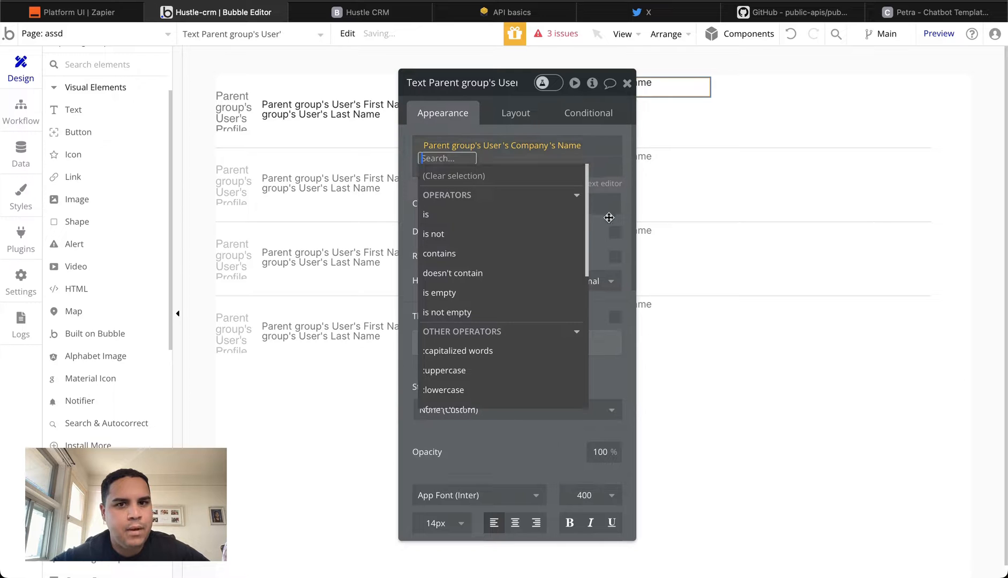
# Step: Centre the text vertically in the row and make its width flexible instead of fixed
pyautogui.click(628, 83)
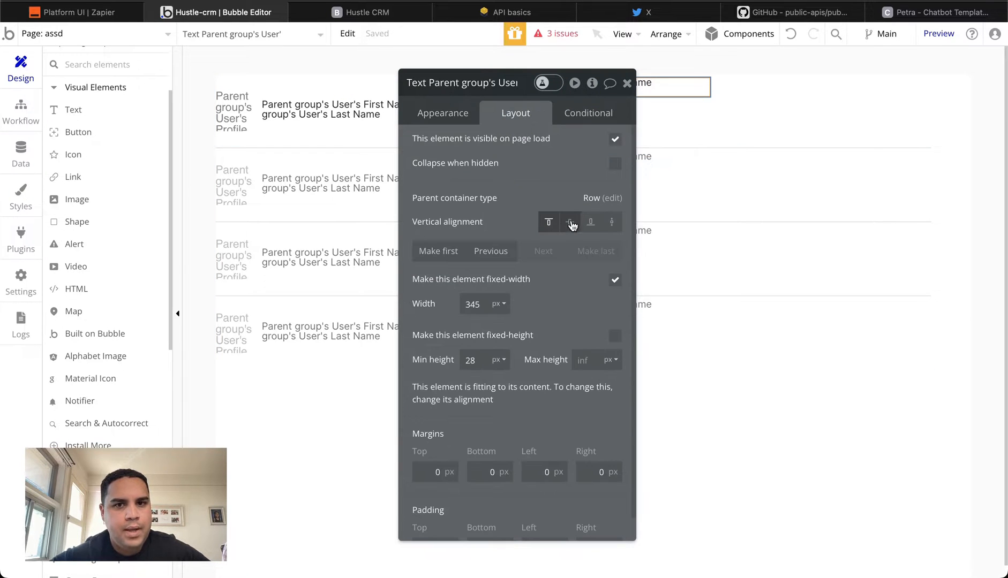
pyautogui.click(627, 83)
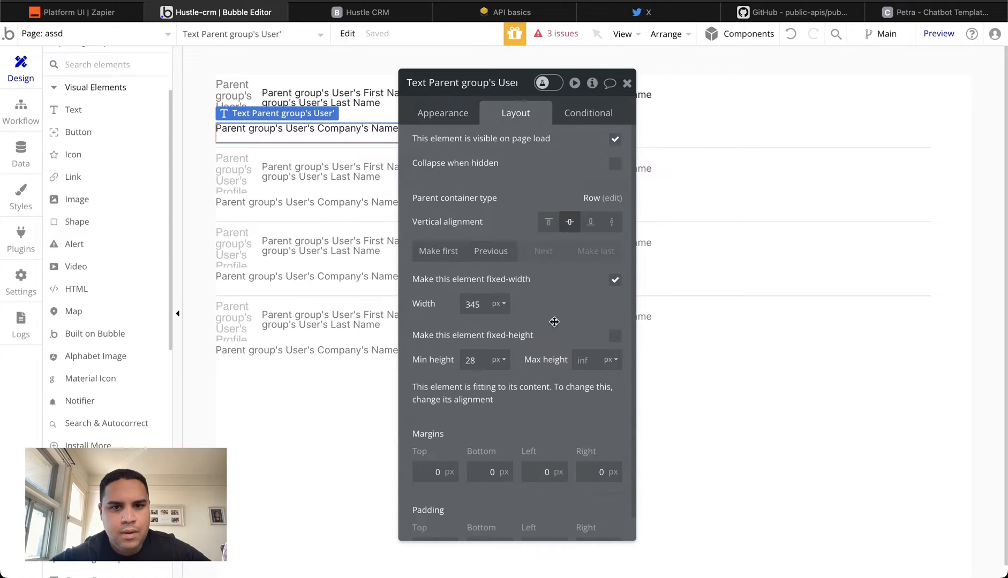
pyautogui.click(613, 279)
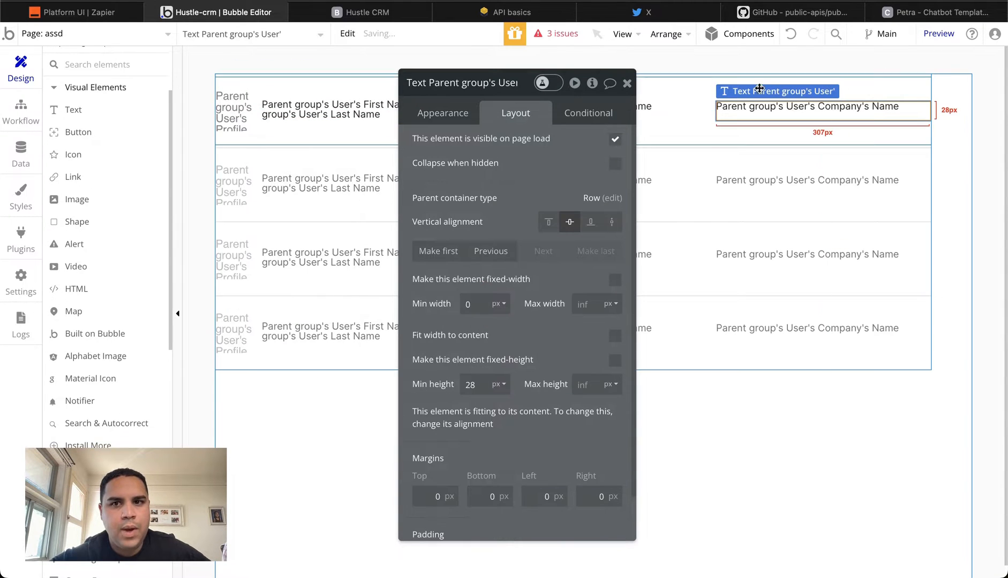
pyautogui.click(443, 113)
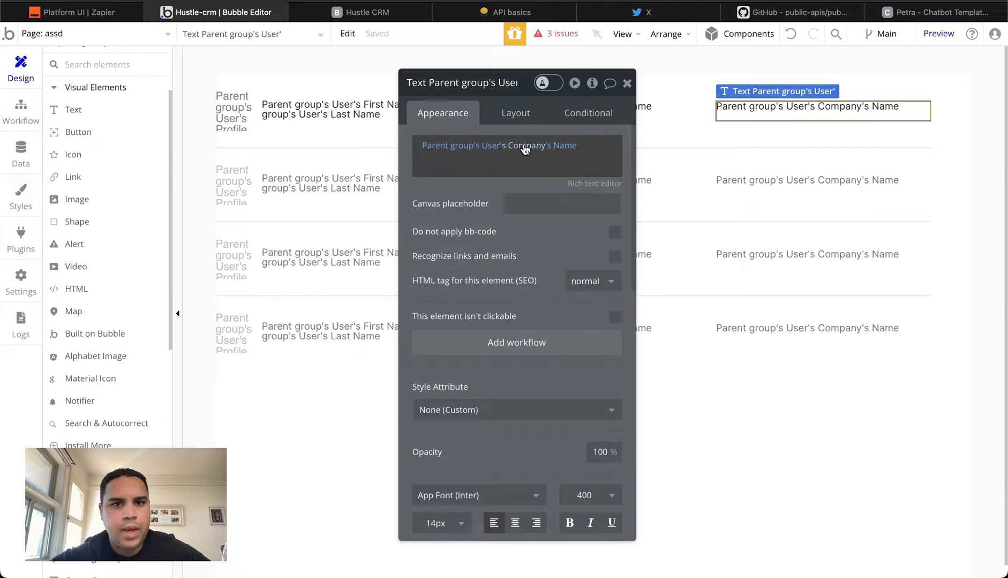
pyautogui.click(529, 145)
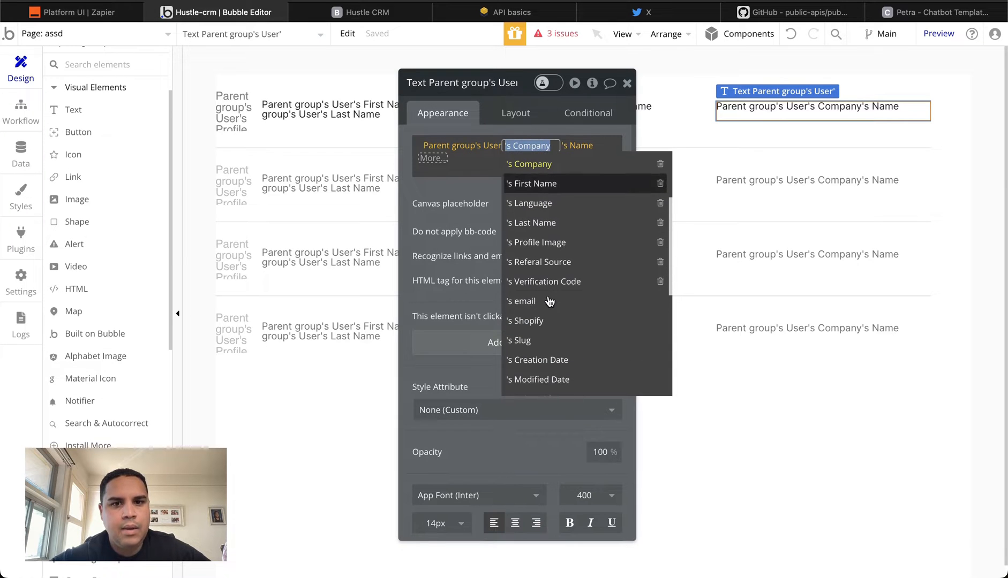
pyautogui.click(521, 301)
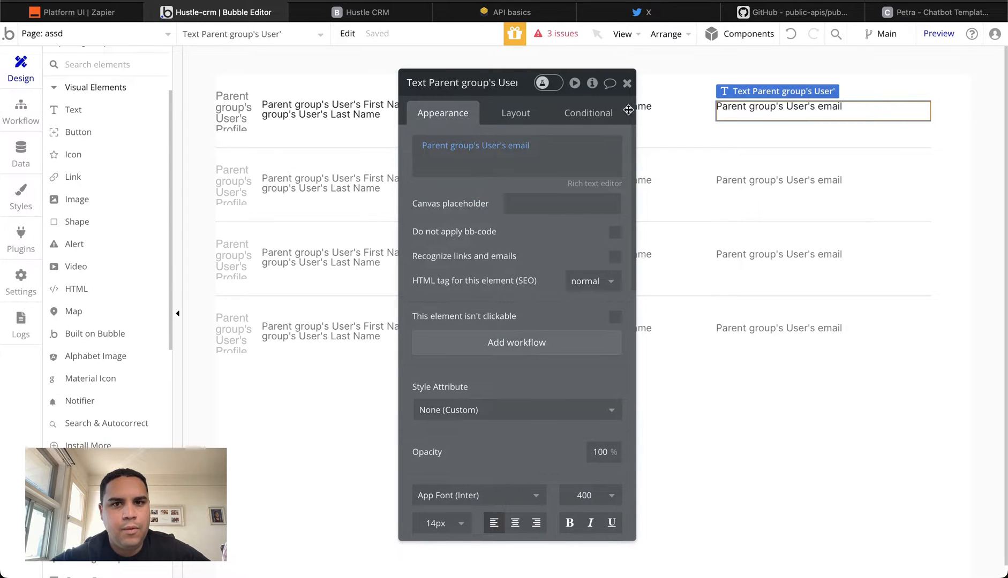
pyautogui.click(360, 13)
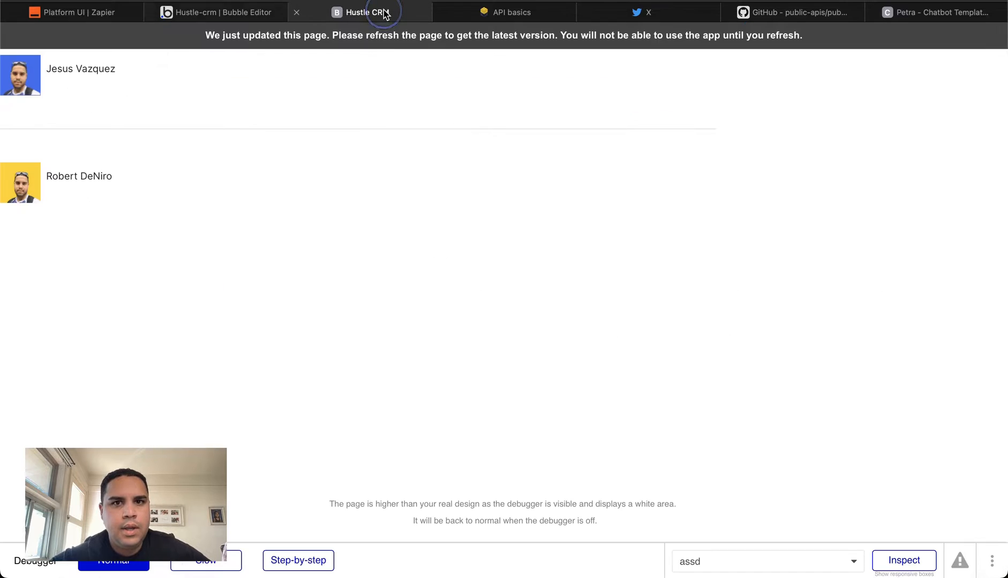
# Step: Reload the Hustle CRM preview so rows show Hustling Labs and each user's email
pyautogui.click(222, 11)
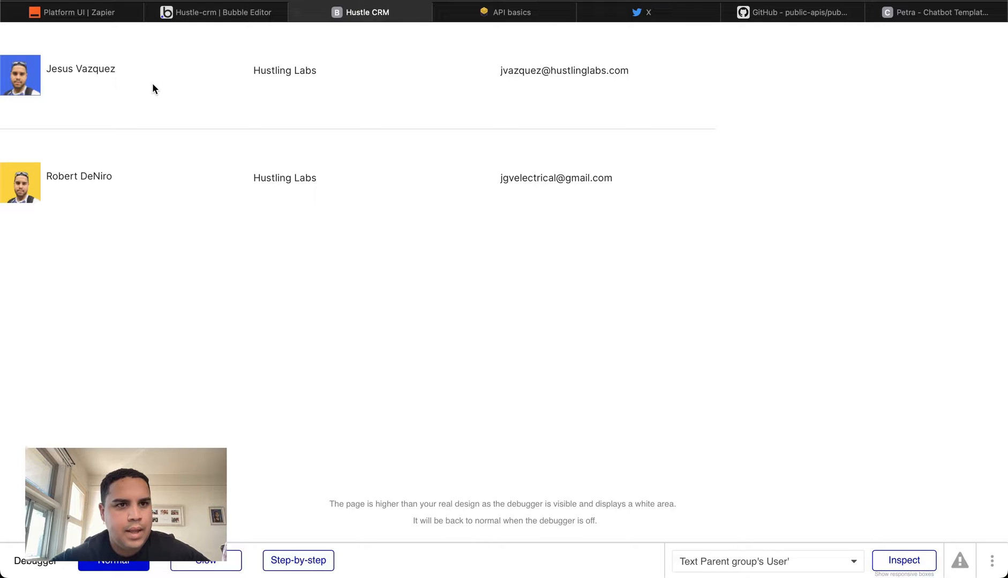
pyautogui.moveTo(541, 81)
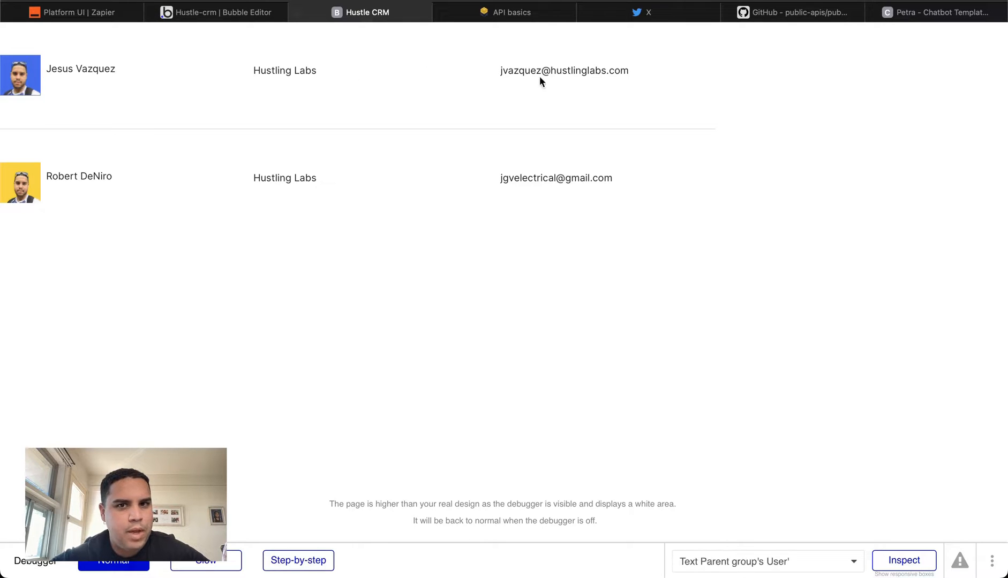